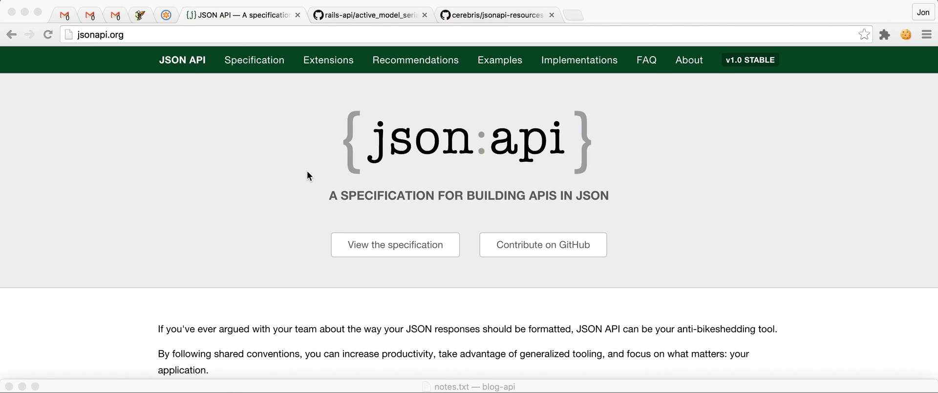
mouse_move(195, 170)
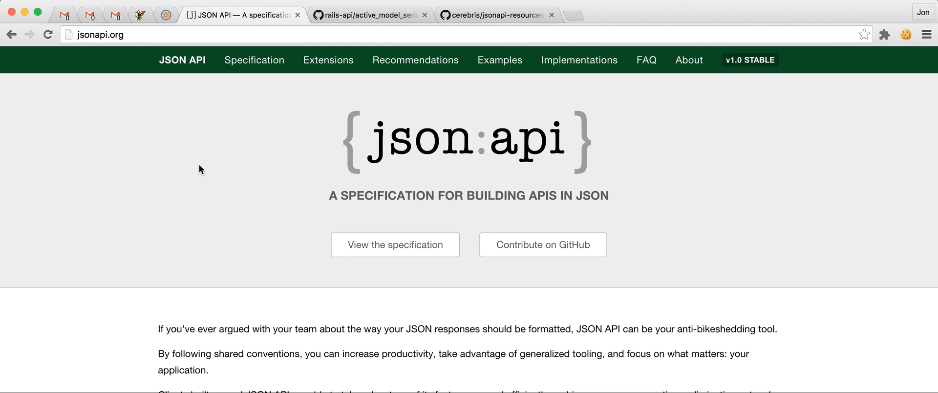
Browse the active_model_serializers and jsonapi-resources GitHub repos, ending on active_model_serializers
click(368, 14)
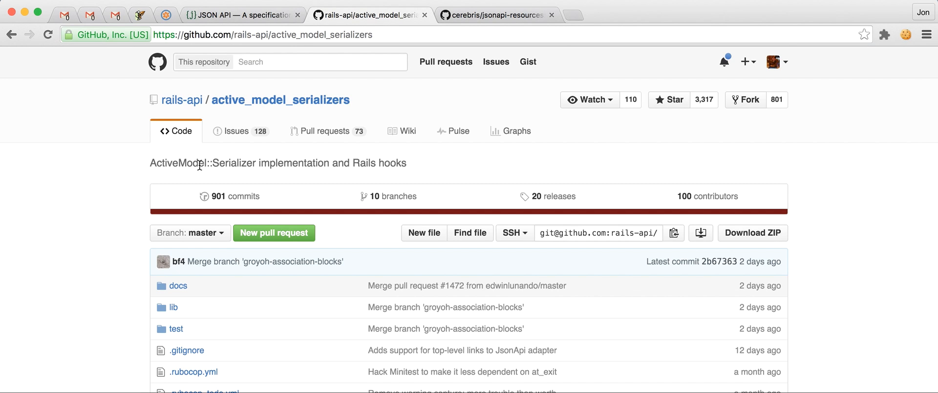
click(496, 14)
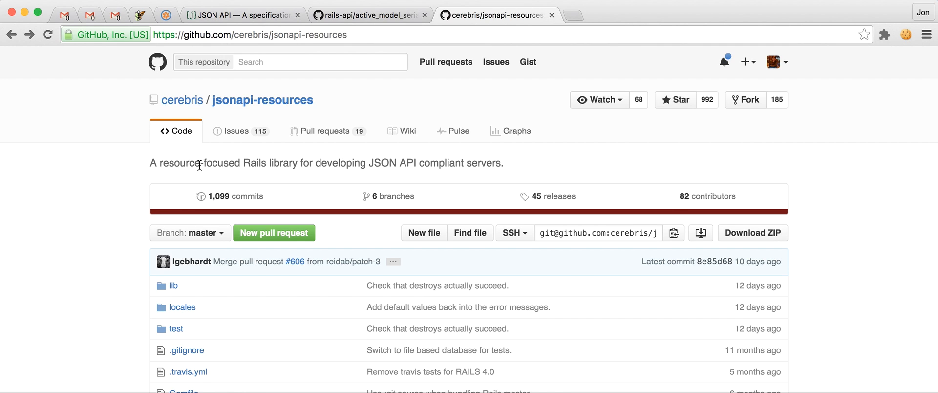
click(365, 14)
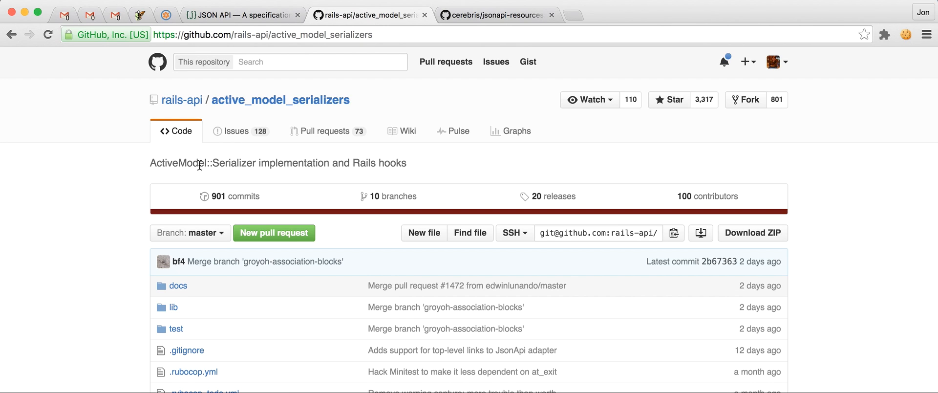
mouse_move(136, 241)
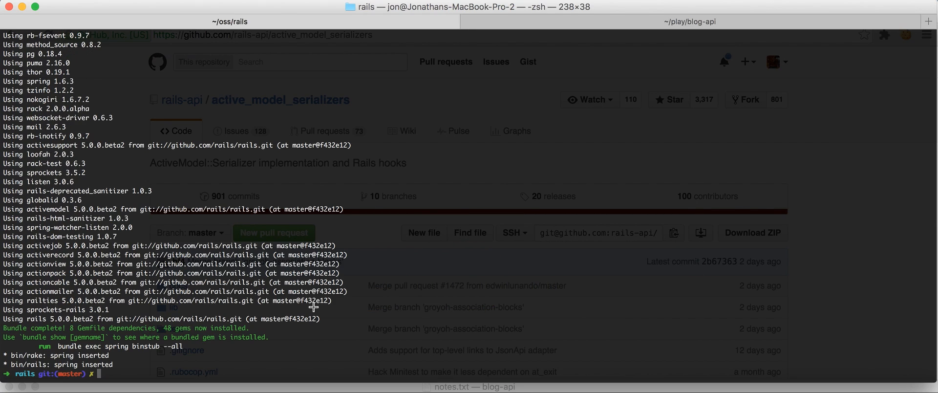
mouse_move(497, 328)
text(cd)
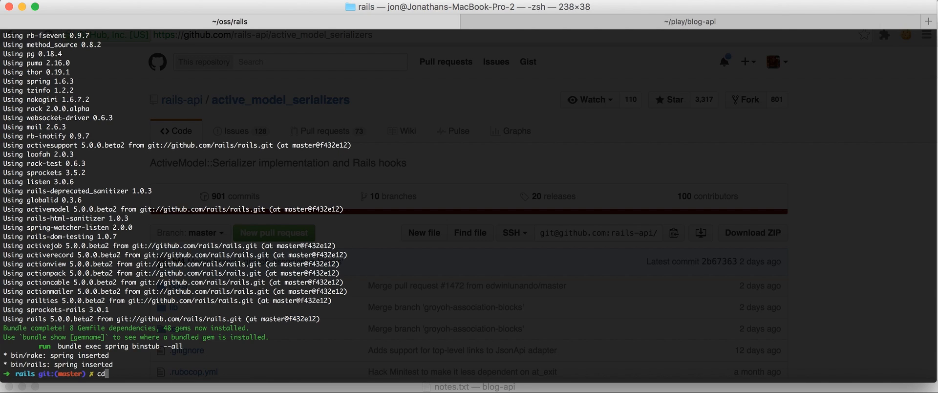
Move into ~/Sites/blithering-blog-api and open the project in Sublime Text with subl
text(~/Sites/blithering-blog-api)
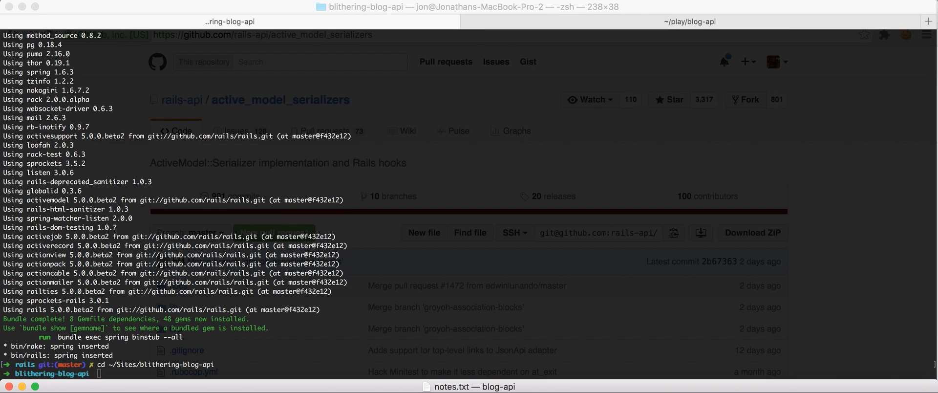
mouse_move(172, 361)
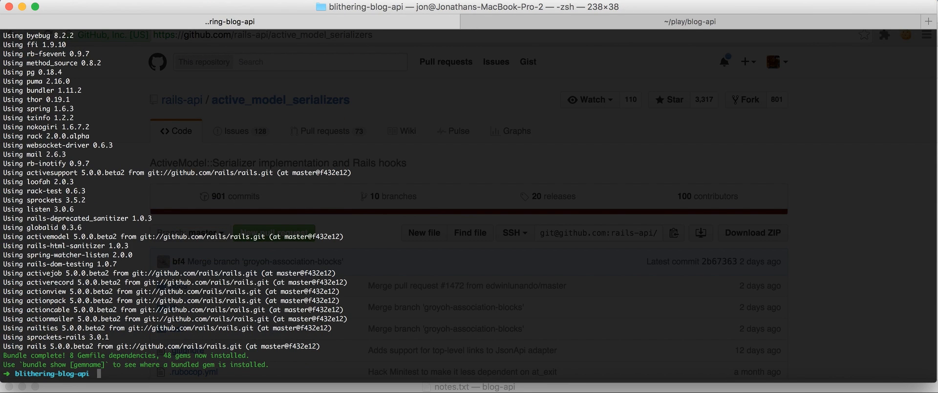
text(subl)
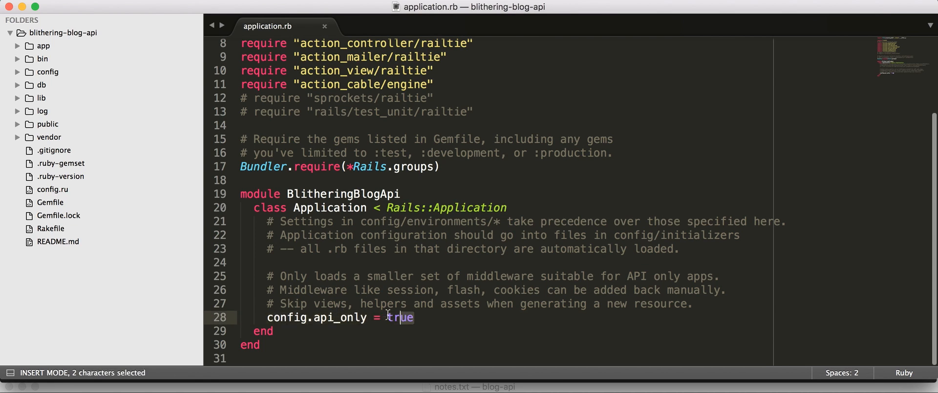
click(385, 221)
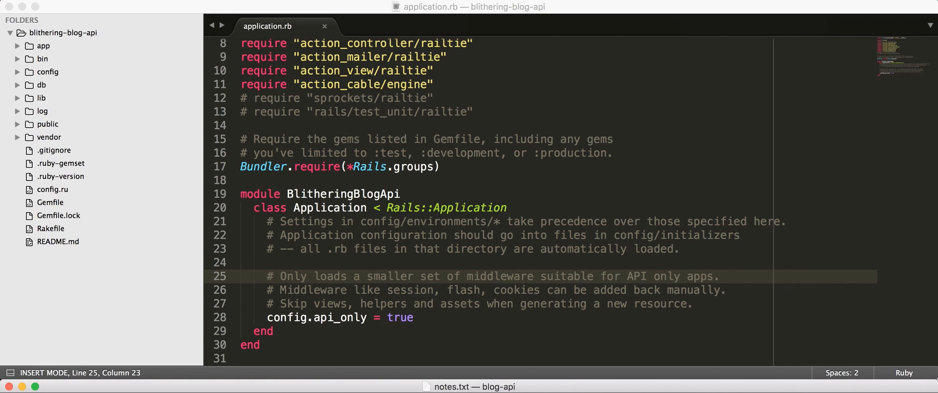
key(cmd+c)
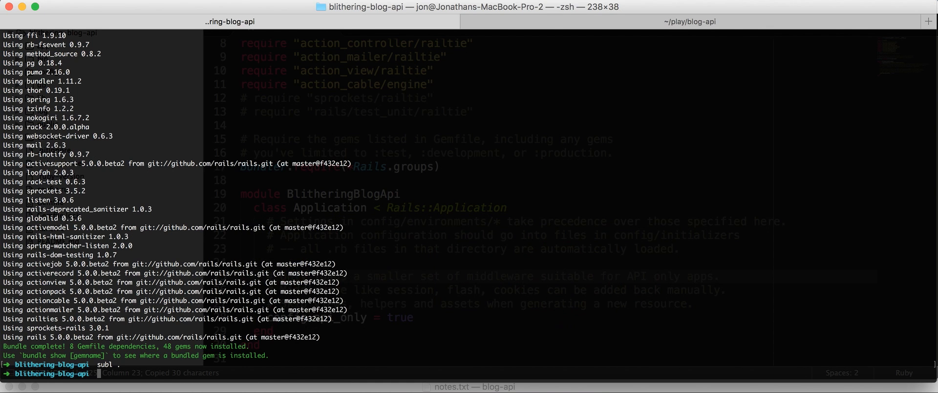
Generate the User (name:string) and Comment (post, user references, body:text) models with rails g model
text(rails g model User name:string)
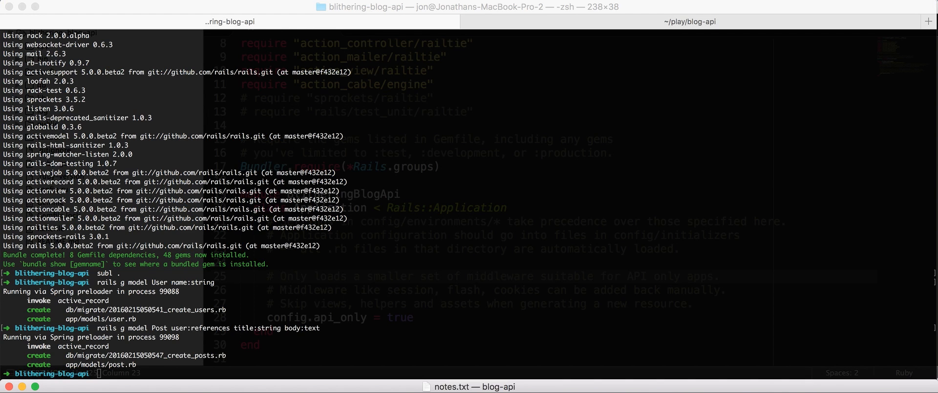
text(rails g model Comment post:references user:references body:text)
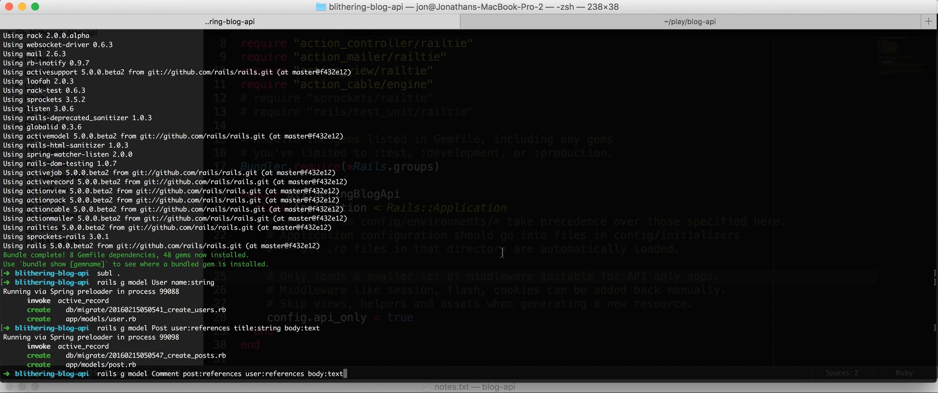
key(enter)
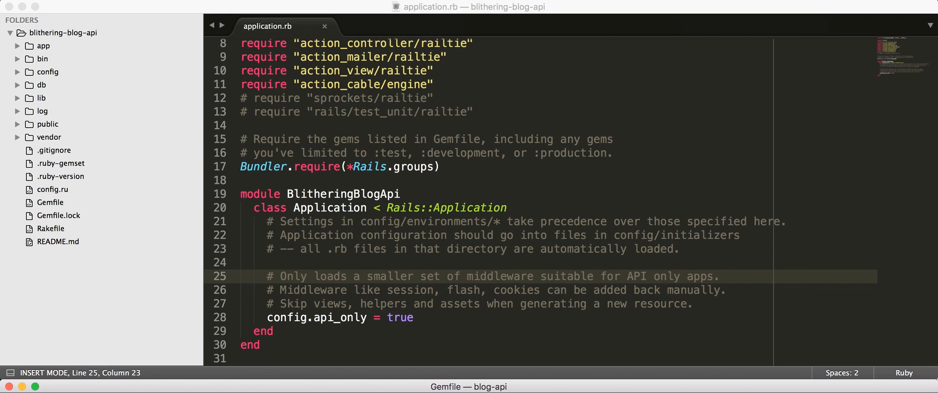
Replace the Gemfile's commented-out gem lines with gem 'faker'
click(49, 202)
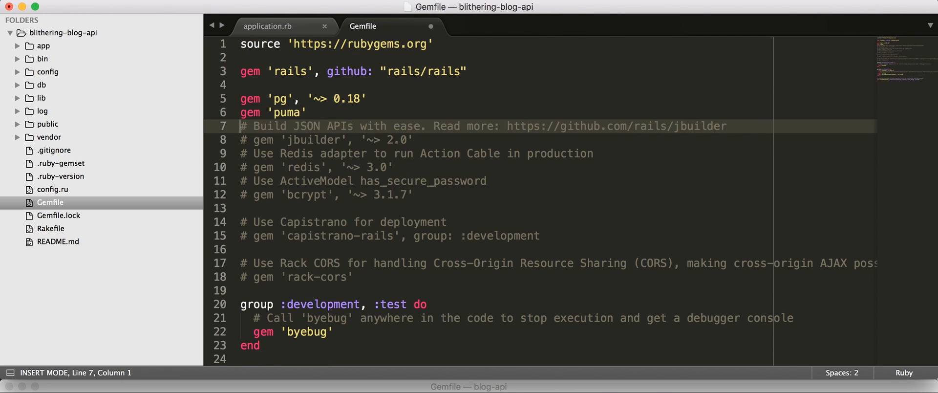
drag(240, 126, 352, 276)
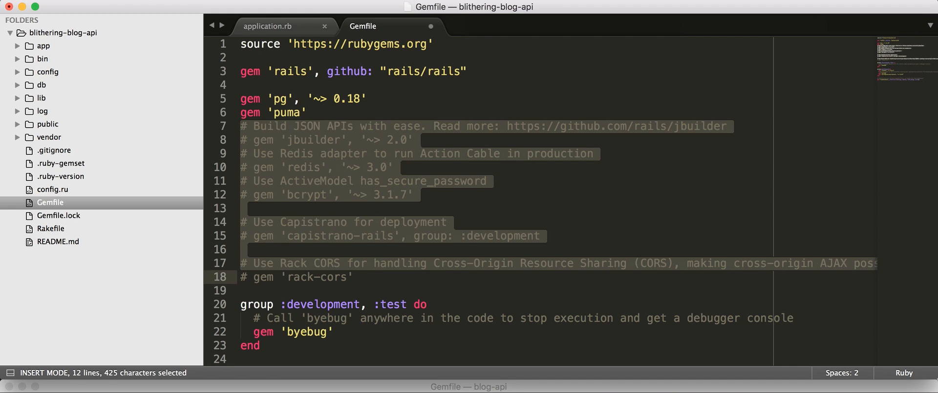
text(gem 'fak)
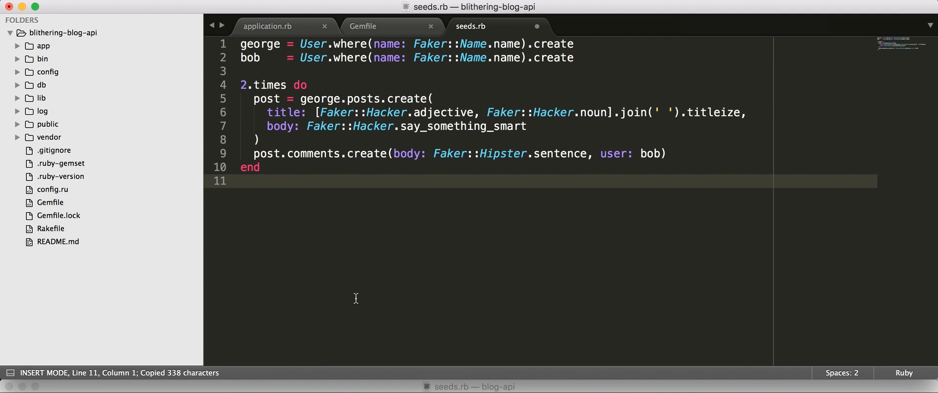
mouse_move(315, 73)
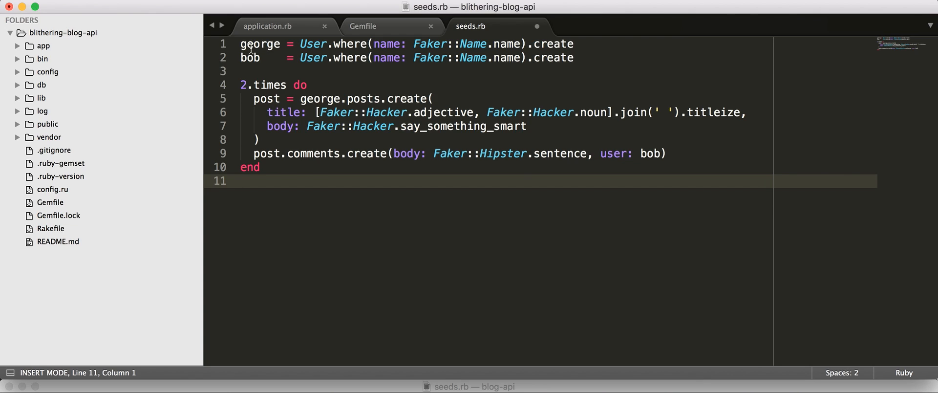
mouse_move(273, 52)
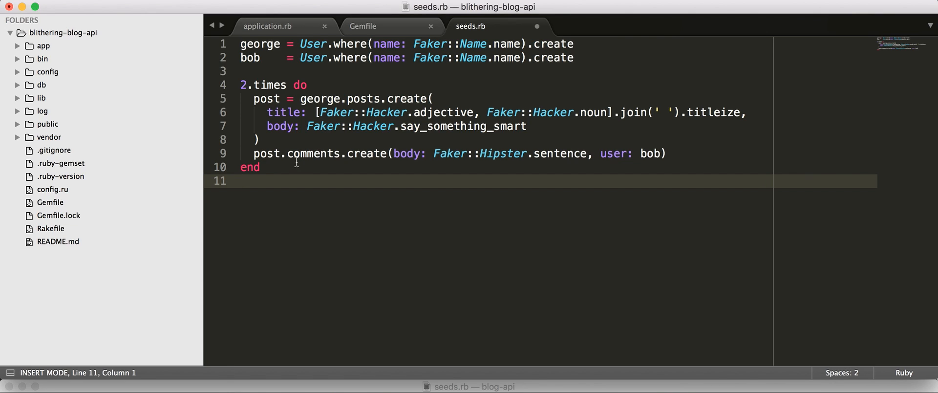
mouse_move(519, 170)
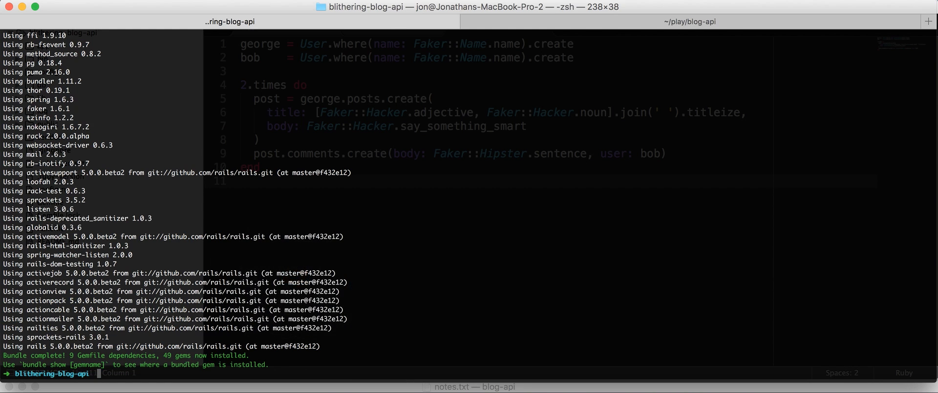
Run rake db:create with migrate and seed, then head back toward the editor
text(rake db:create db:migrate db:seed)
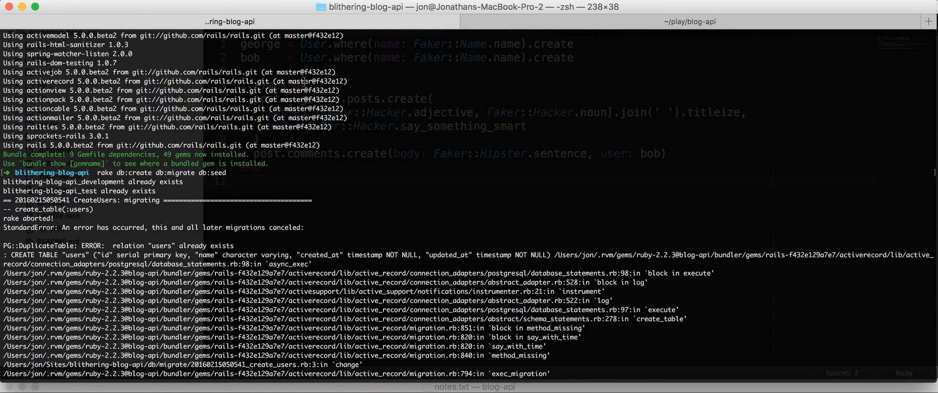
right_click(305, 81)
text(rake db:drop db:create db:migrate db:seed)
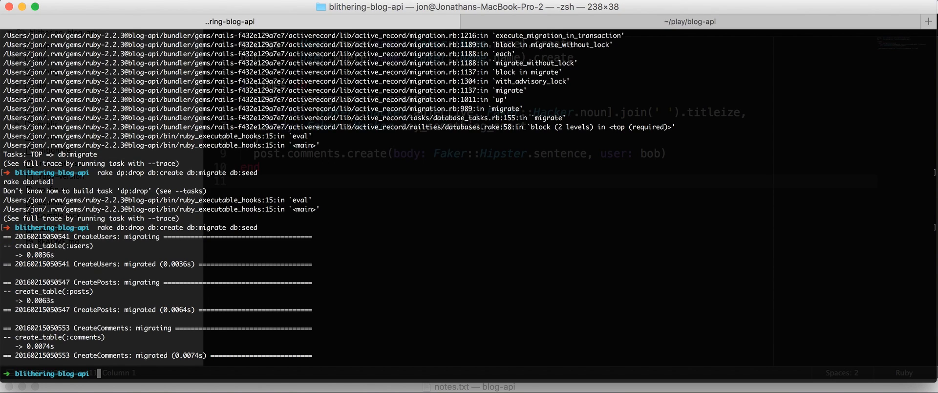
key(cmd+tab)
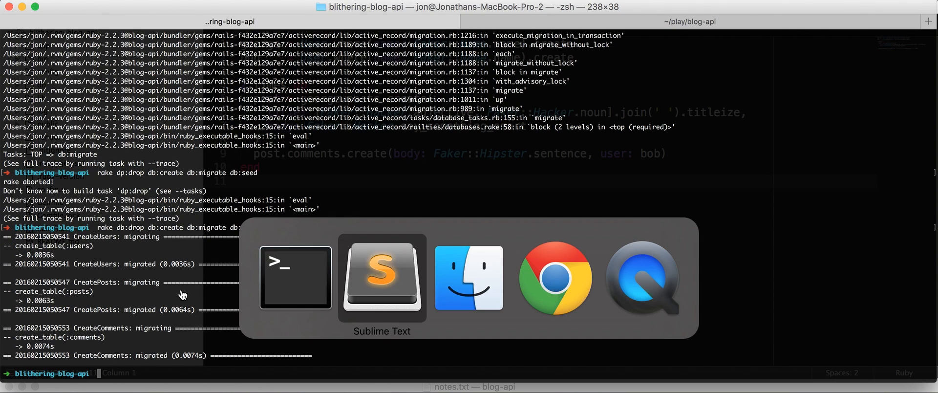
Declare resources :posts in routes.rb
click(382, 278)
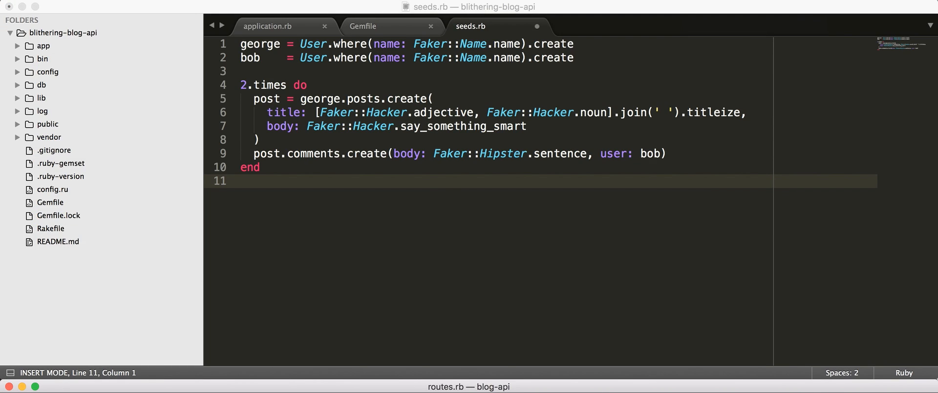
text(rout)
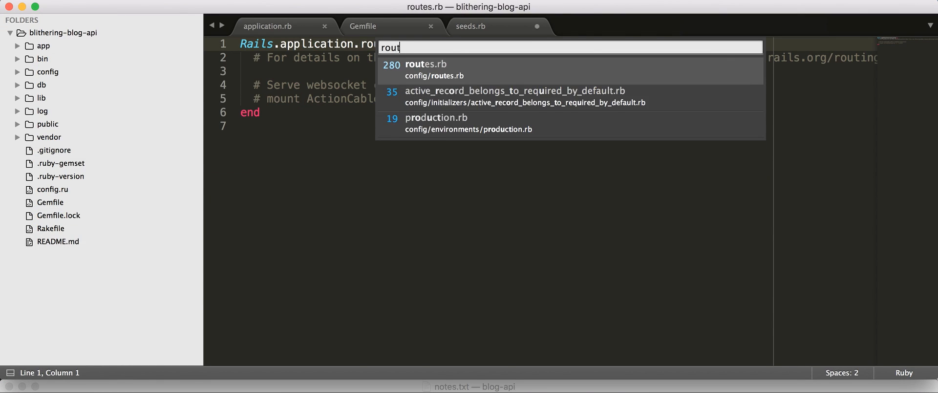
click(424, 69)
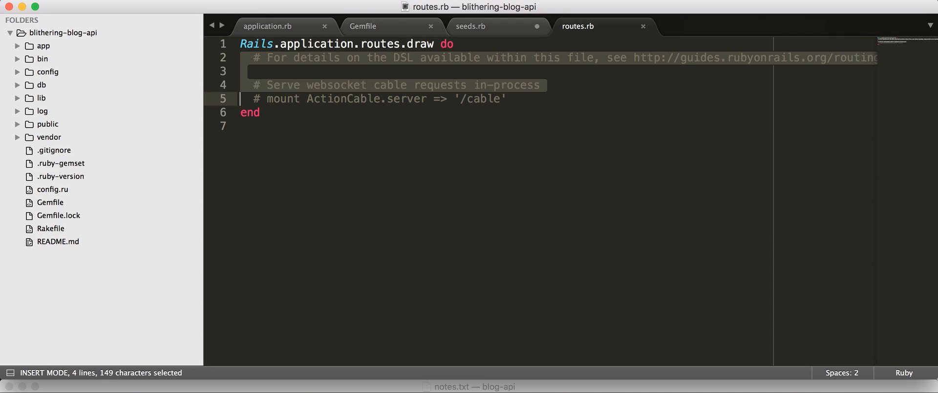
text(resources)
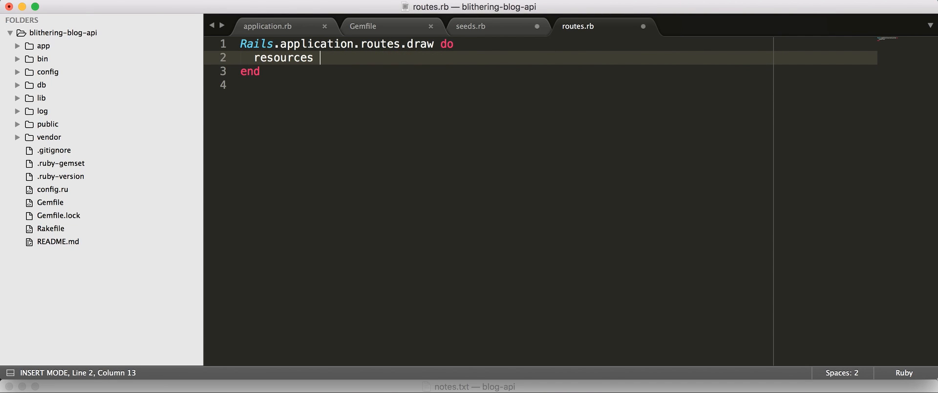
text(:posts)
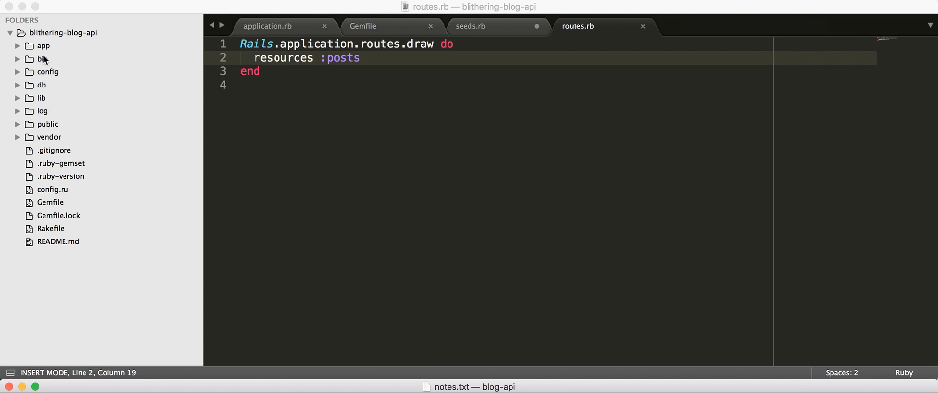
click(42, 46)
text(posts_)
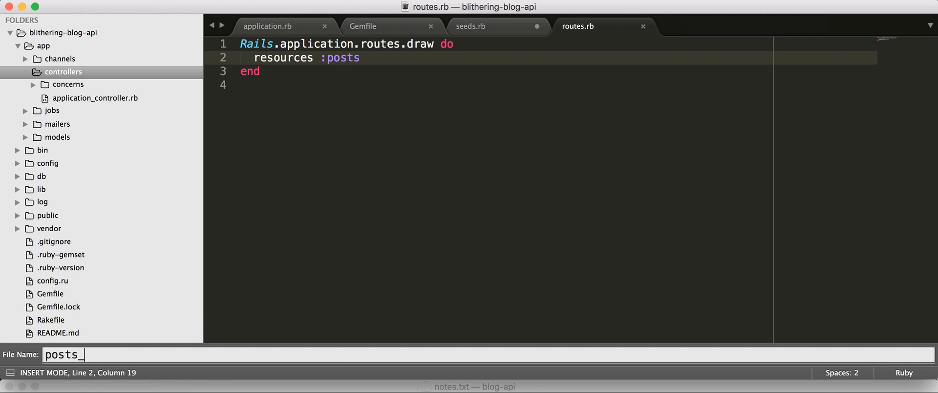
key(Enter)
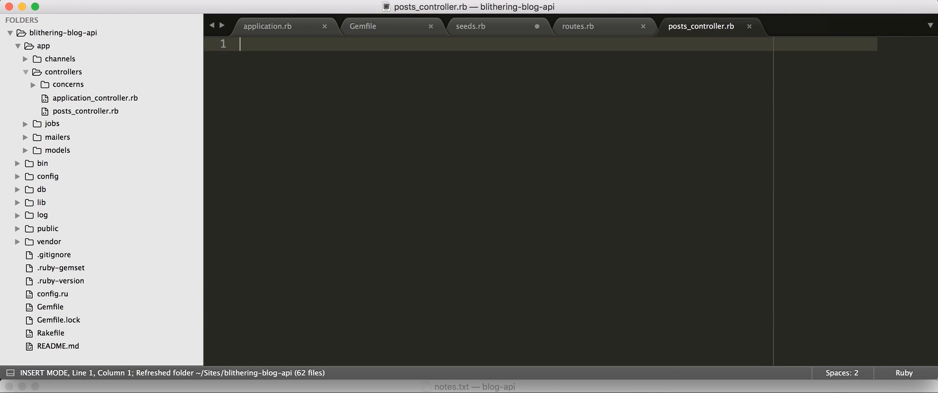
text(class PostsC)
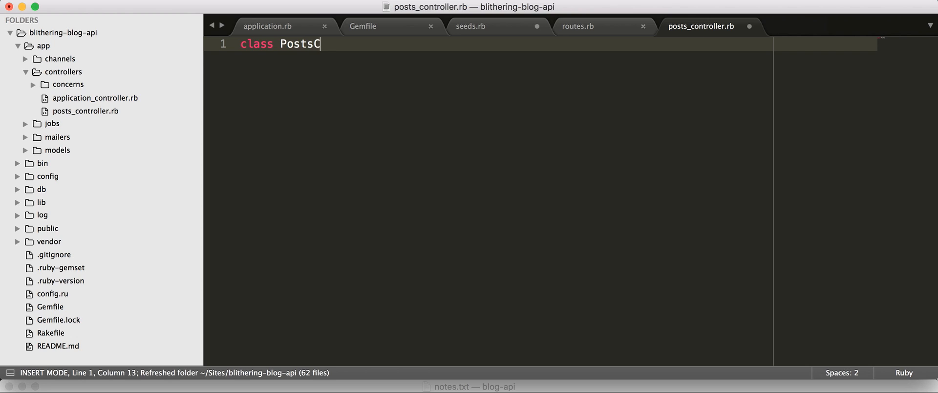
text(ontroller < A)
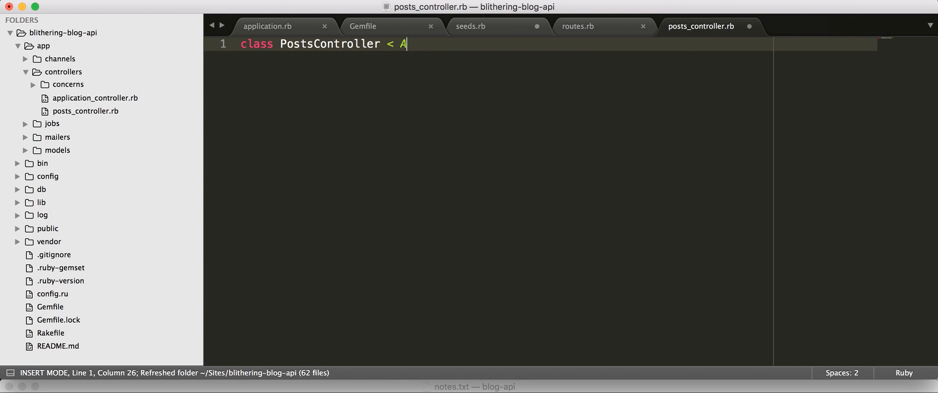
text(pplicationController)
text(@p)
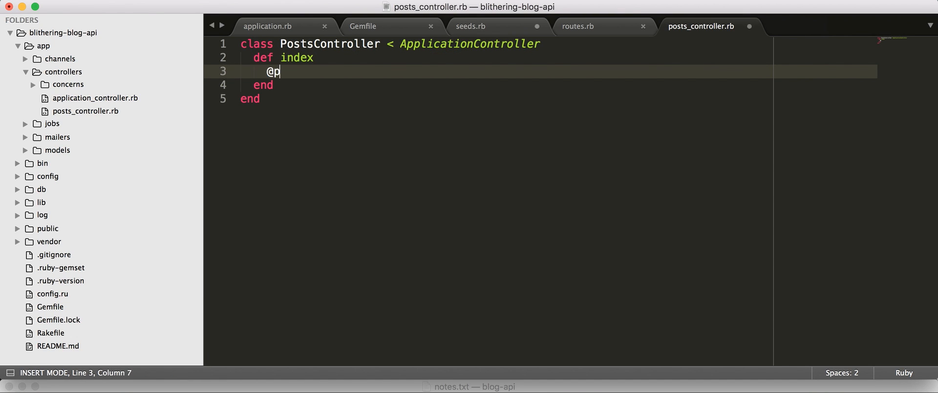
text(osts = Post.all)
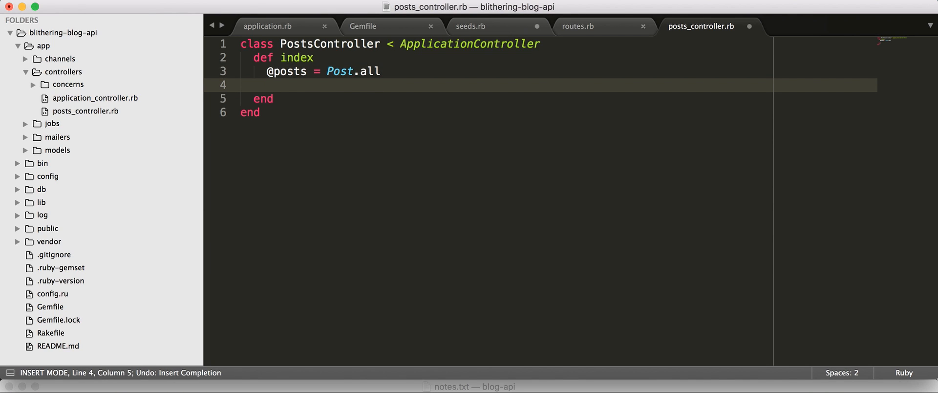
text(render json: @posts)
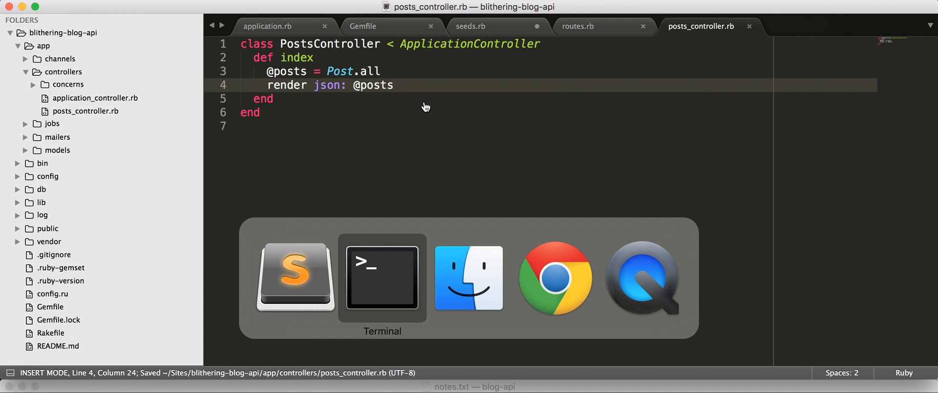
Start the Rails server and load localhost:3000/posts.json in Chrome, then return to the editor
click(381, 277)
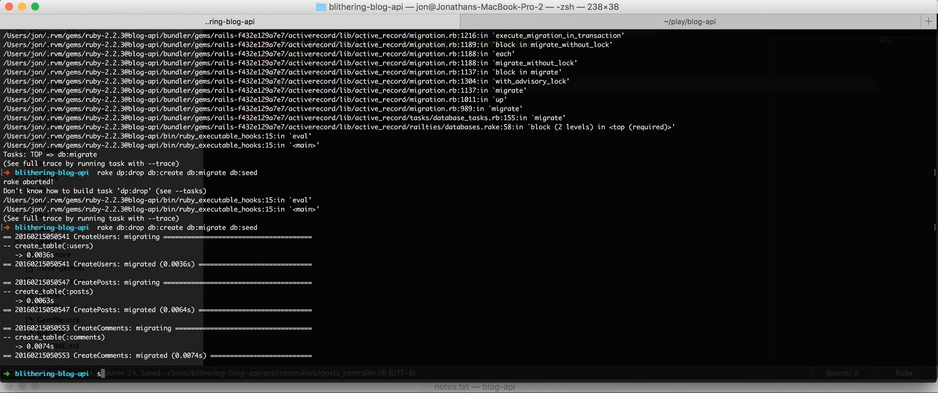
key(enter)
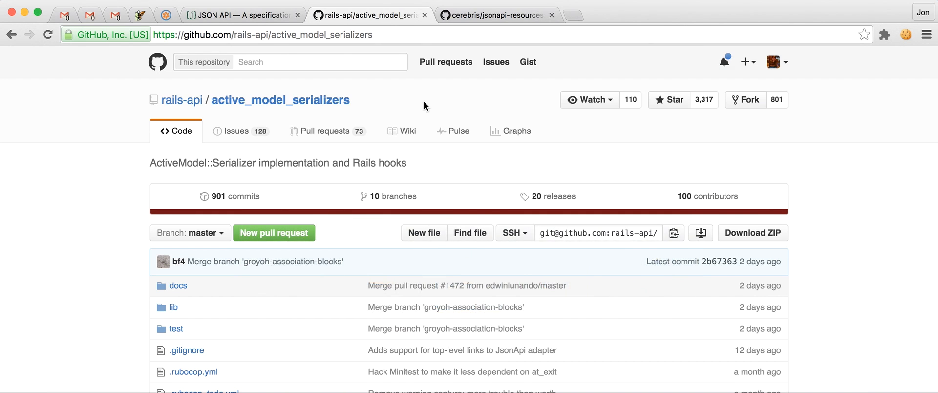
text(localhost:3000)
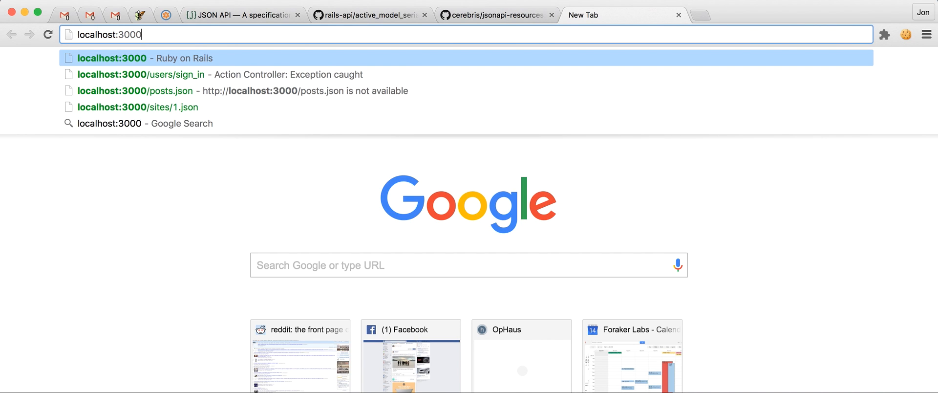
click(136, 91)
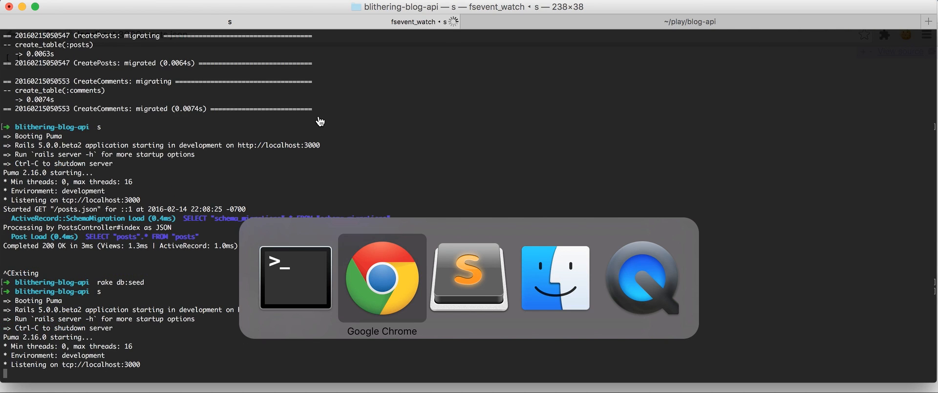
click(382, 277)
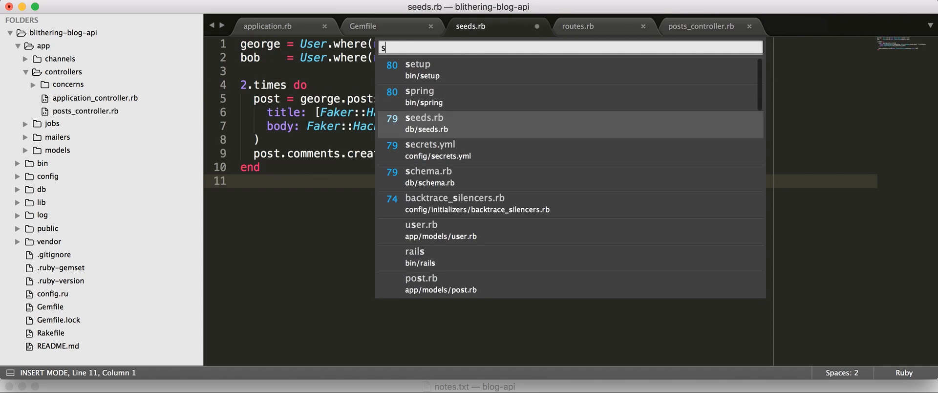
Add has_many :posts and :comments to User and has_many :comments to Post
key(escape)
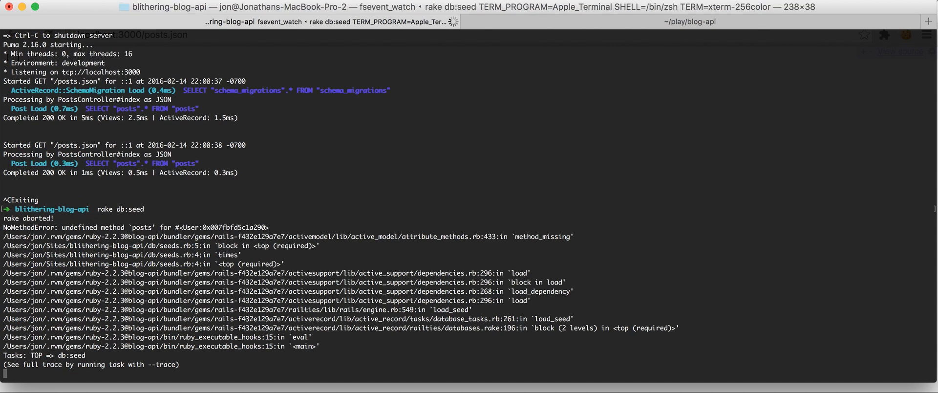
key(cmd+tab)
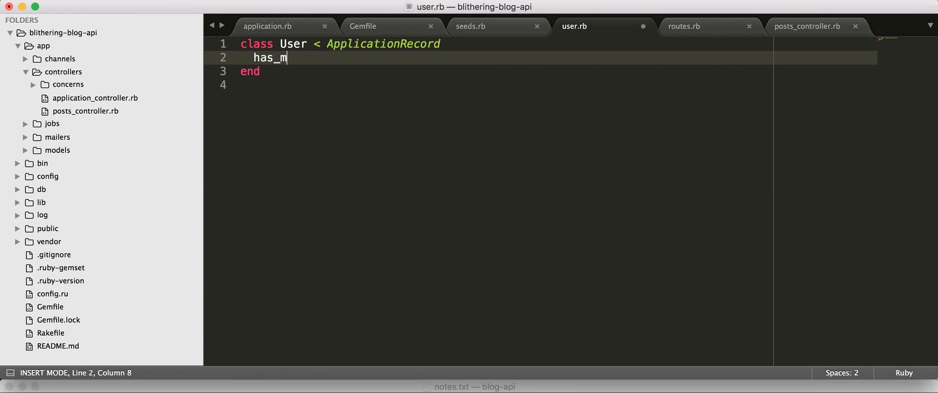
text(any :post)
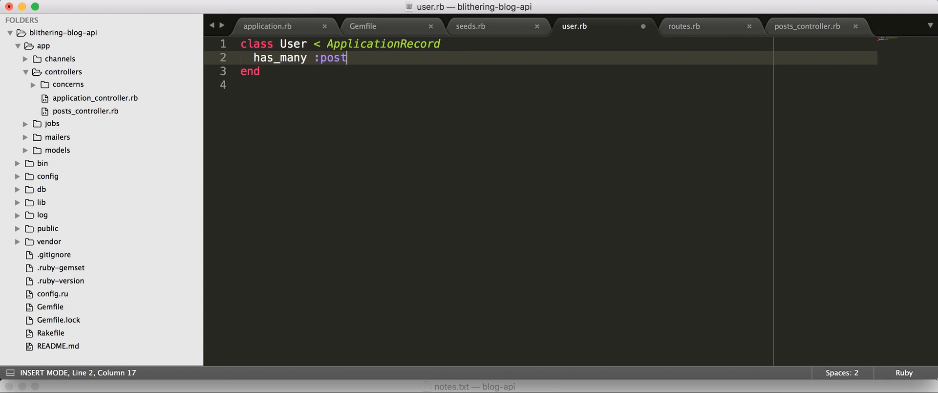
text(s)
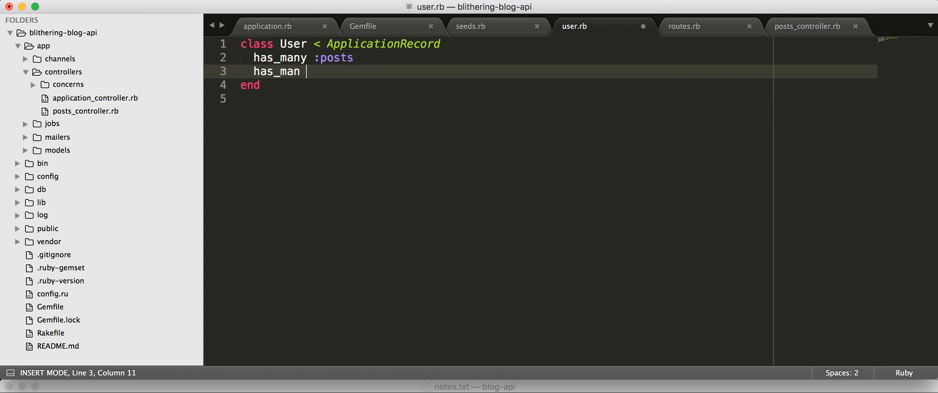
text(y :comments)
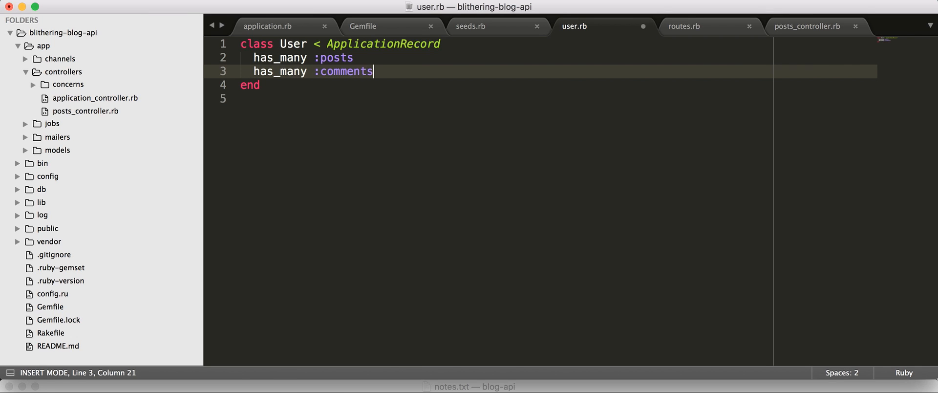
click(64, 203)
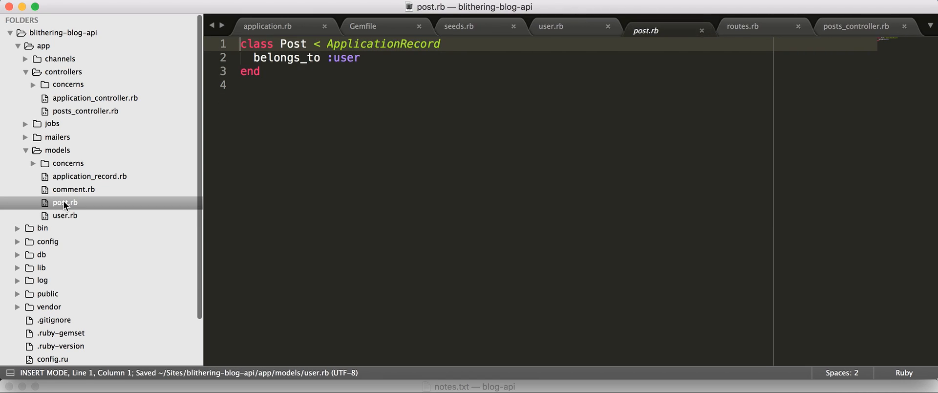
text(has_many :comment)
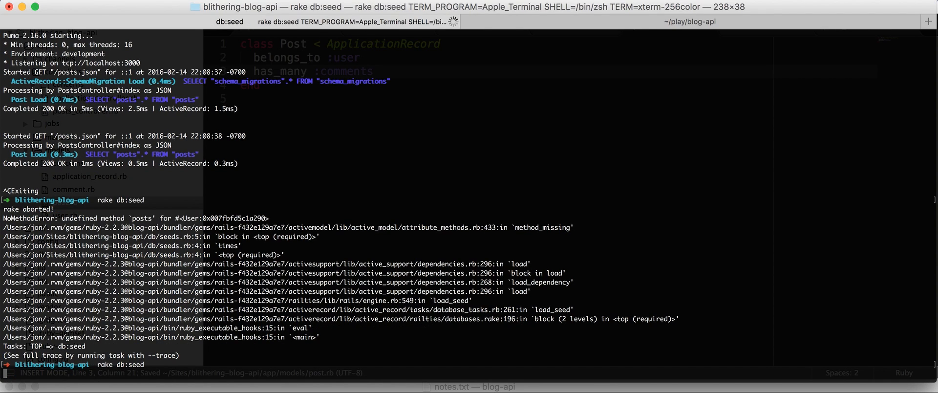
Restart the Rails server with s after reseeding the database
text(s)
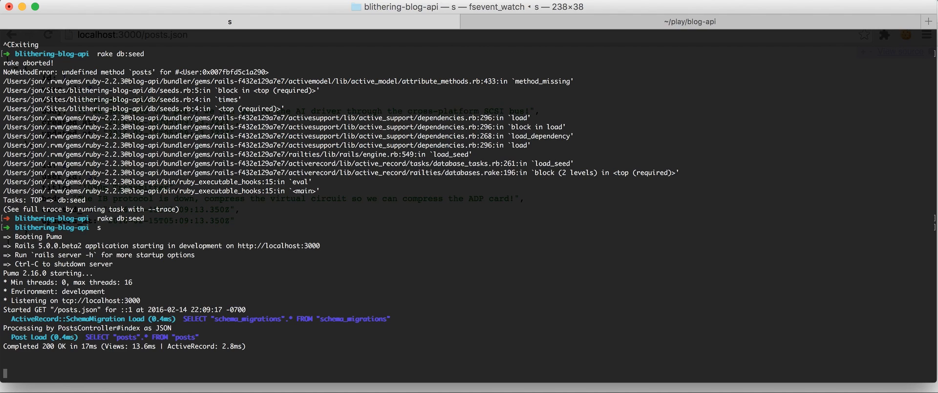
mouse_move(376, 328)
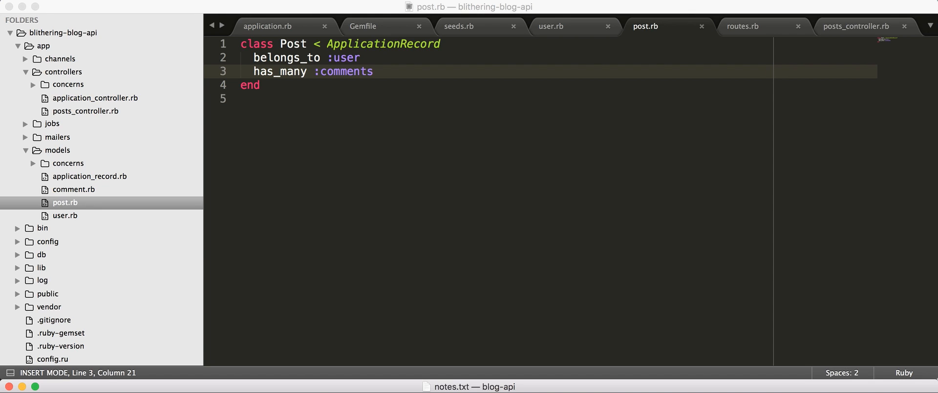
Copy the active_model_serializers gem line and switch to the Gemfile to add it
key(cmd+c)
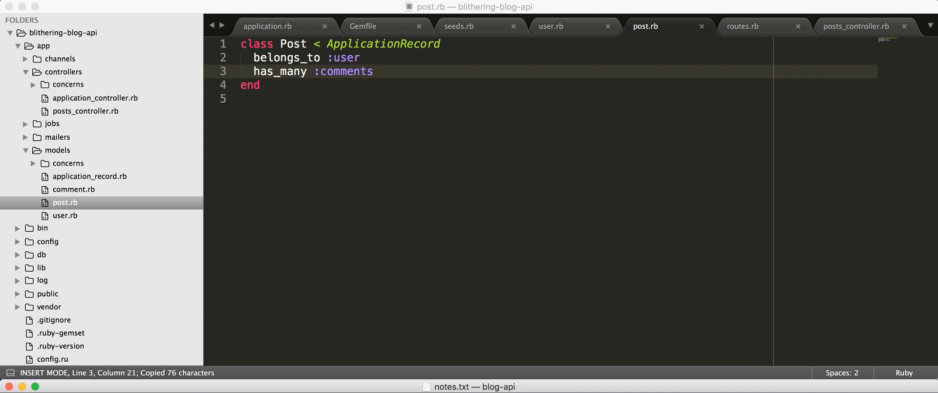
click(362, 26)
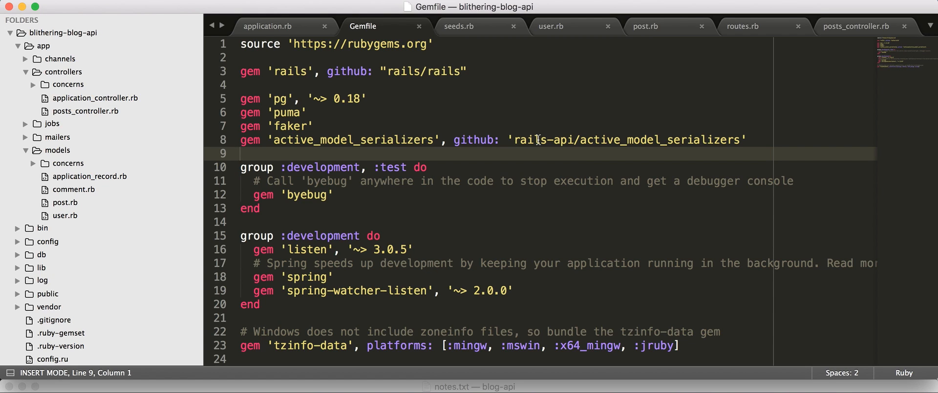
Run bundle and generate a serializer for Post in Terminal
key(cmd+tab)
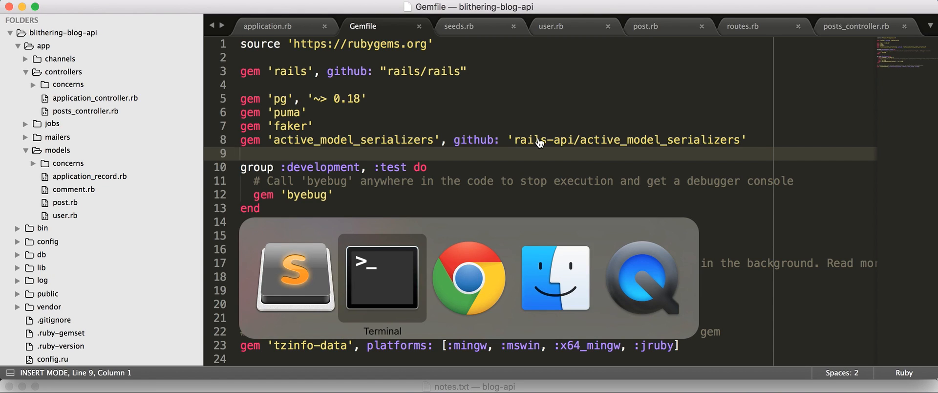
click(381, 276)
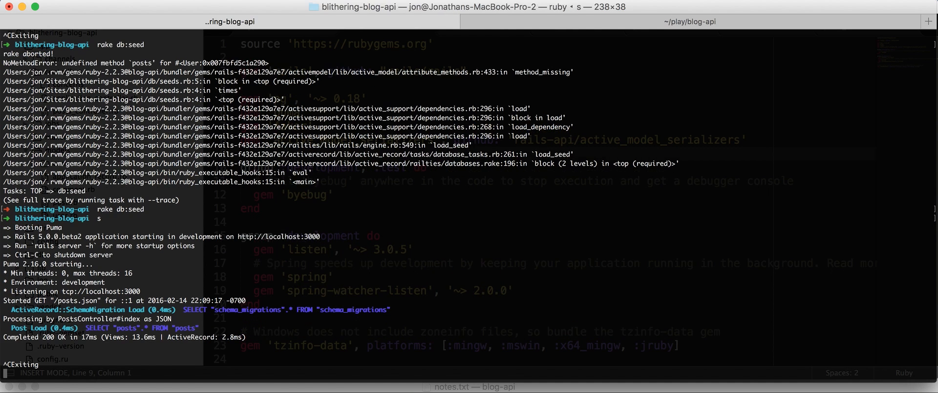
text(bundle)
text(rails g serializer p)
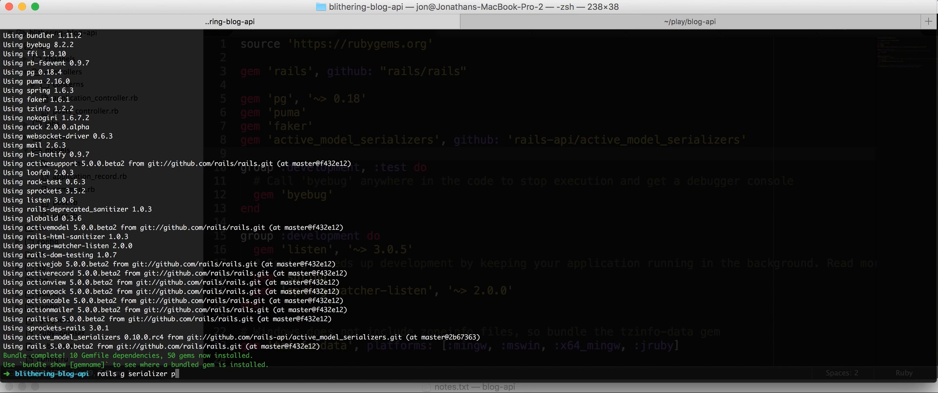
key(enter)
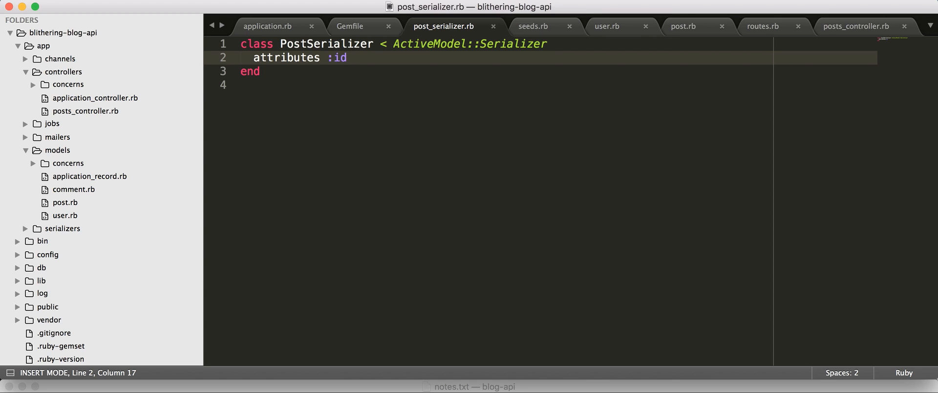
Add :title, :body attributes and has_many :comments to PostSerializer
text(, :title, :body)
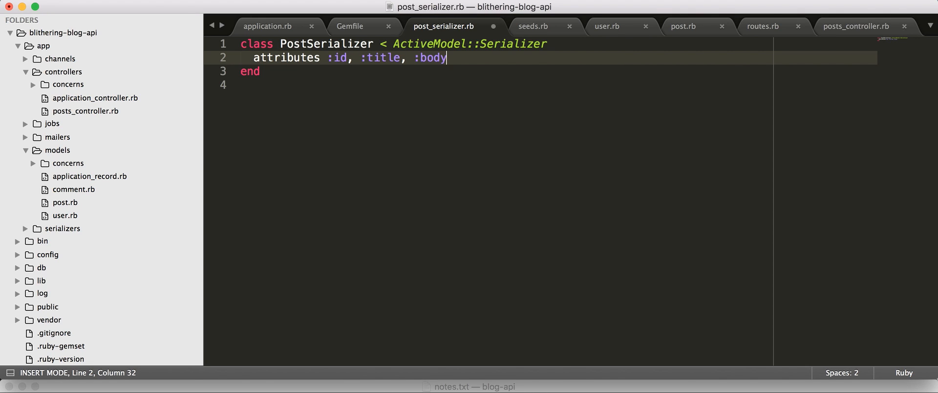
text(has_m)
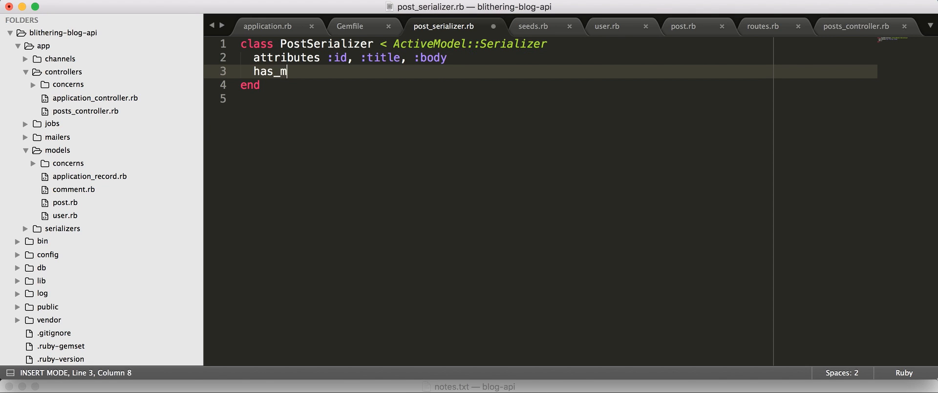
text(any :comments)
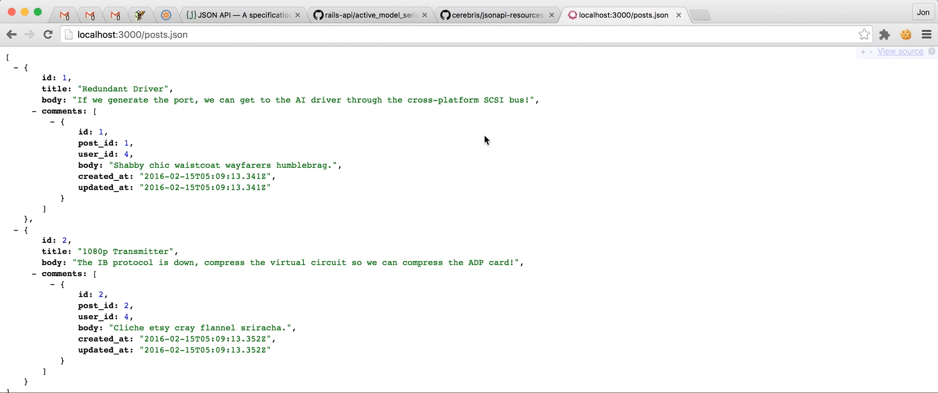
double_click(48, 78)
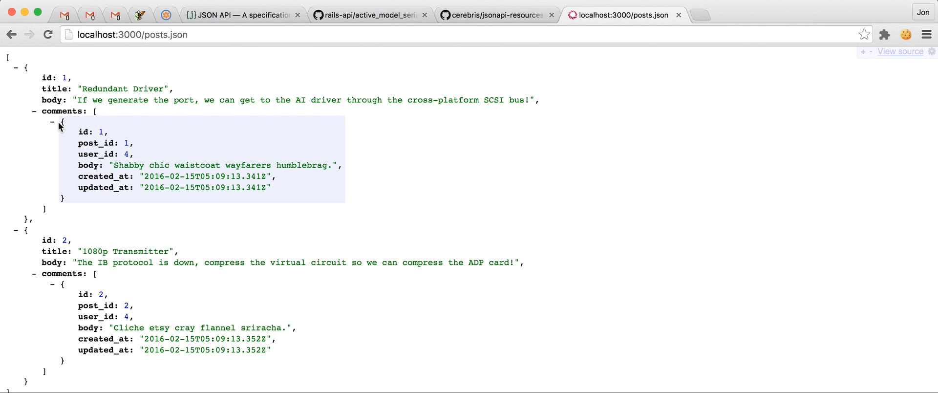
mouse_move(64, 158)
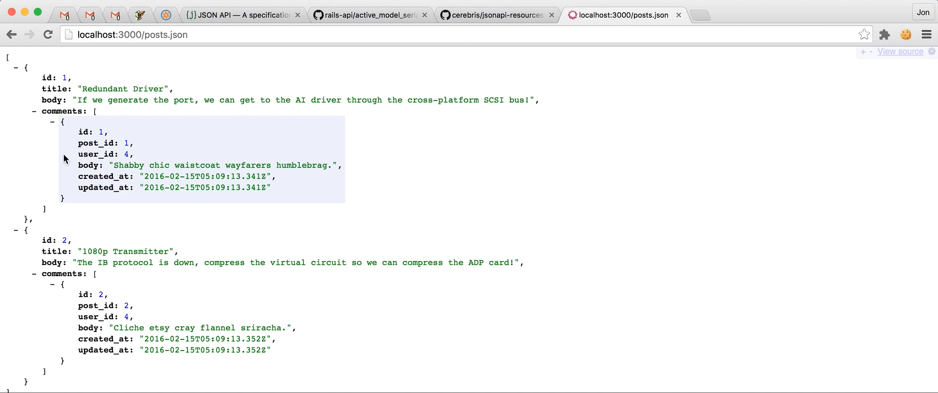
key(cmd+tab)
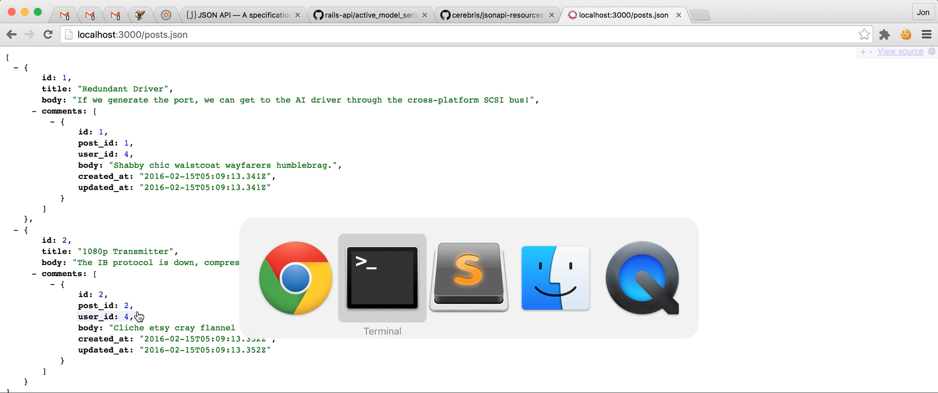
click(382, 277)
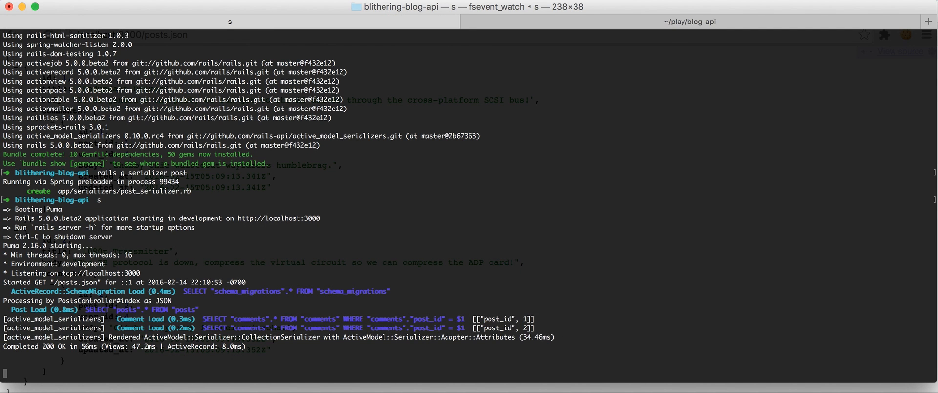
Stop the Rails server and bring Sublime Text forward with the adapter line copied
key(cmd+tab)
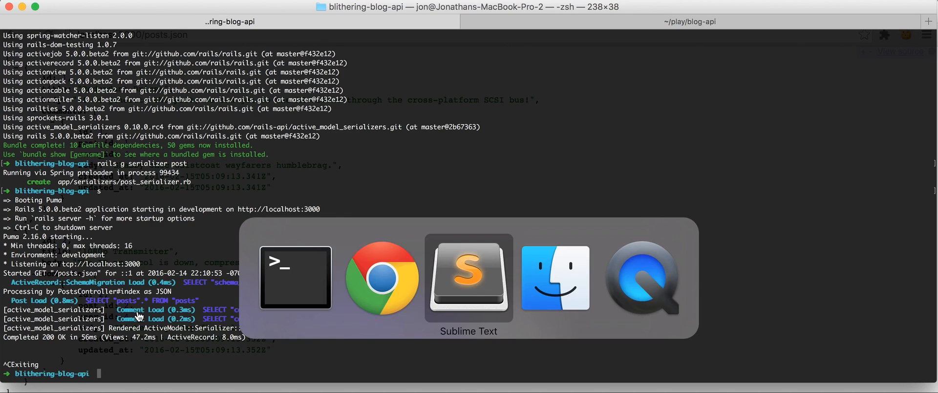
click(468, 277)
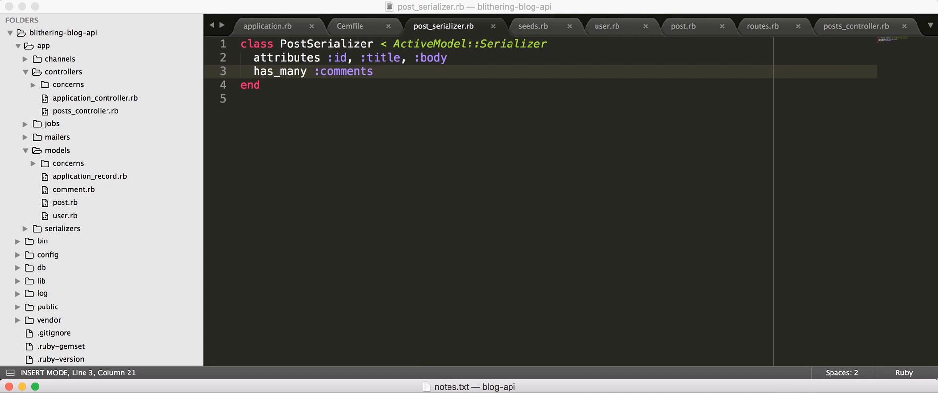
key(cmd+c)
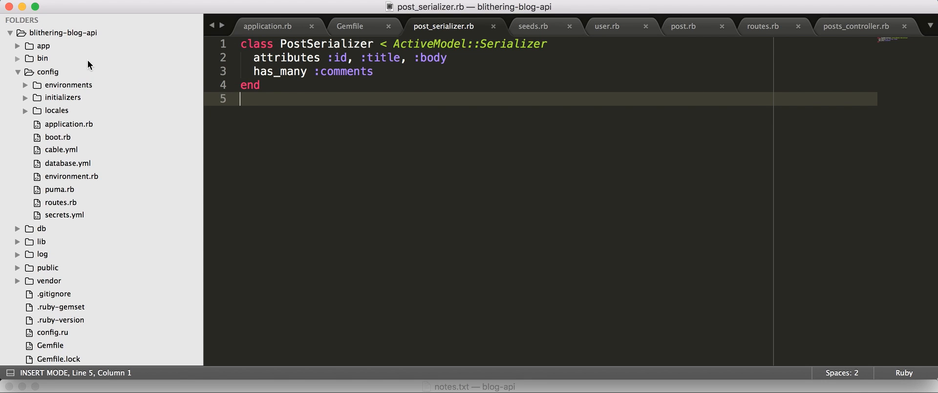
Create config/initializers/active_model_serialization.rb with the json_api adapter and restart
click(62, 97)
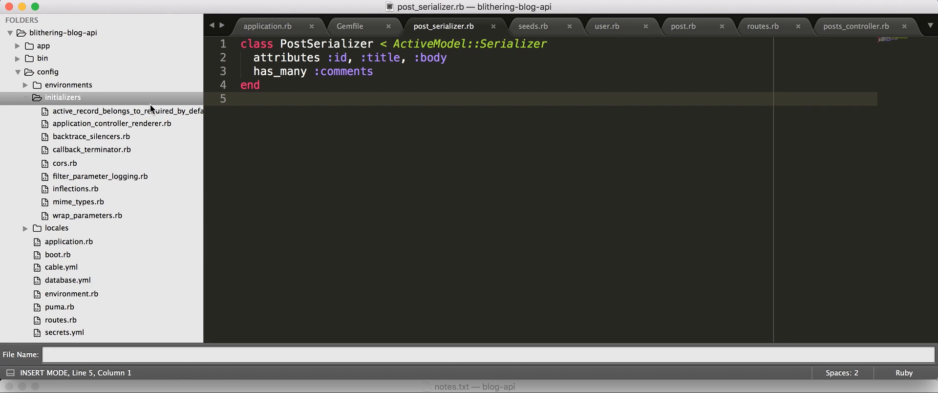
text(active_mod)
text(ActiveModelSerializers.config.adapter = :json_api)
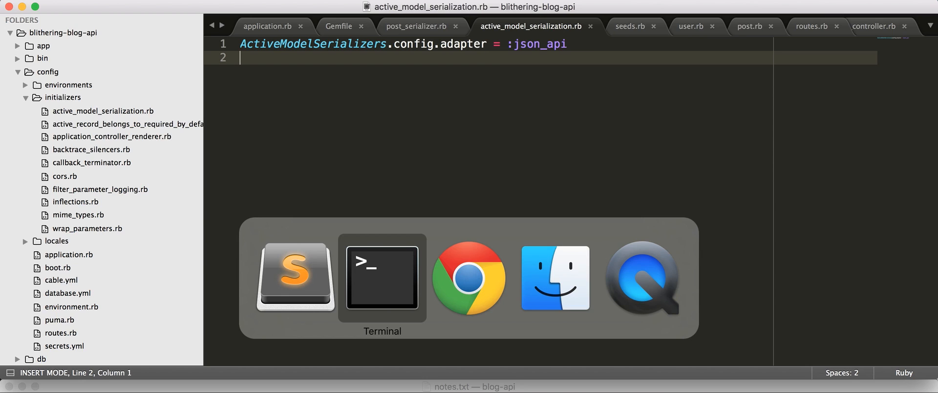
click(381, 277)
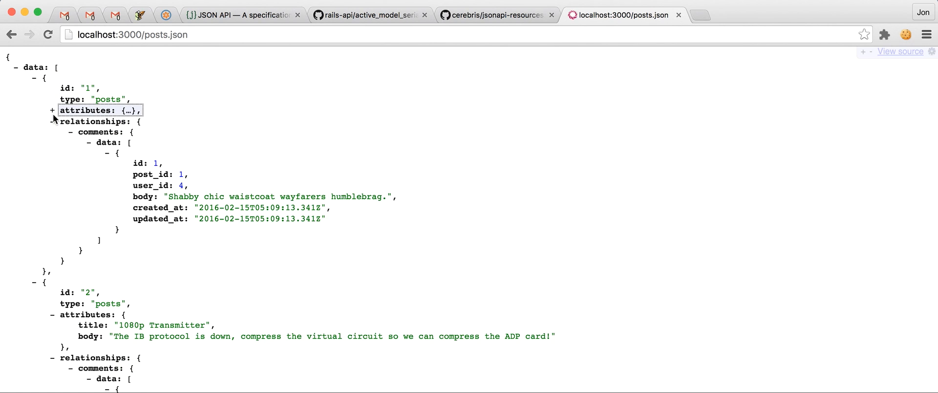
Expand the first post's JSON API attributes, then open the jsonapi-resources repository
click(100, 121)
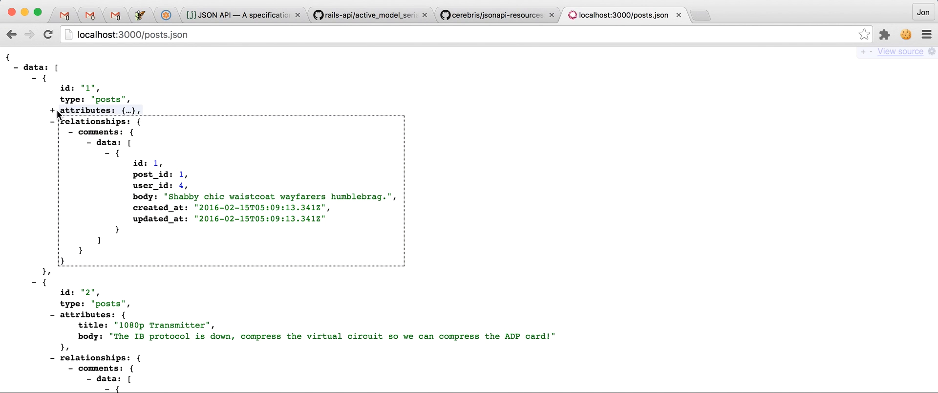
click(53, 110)
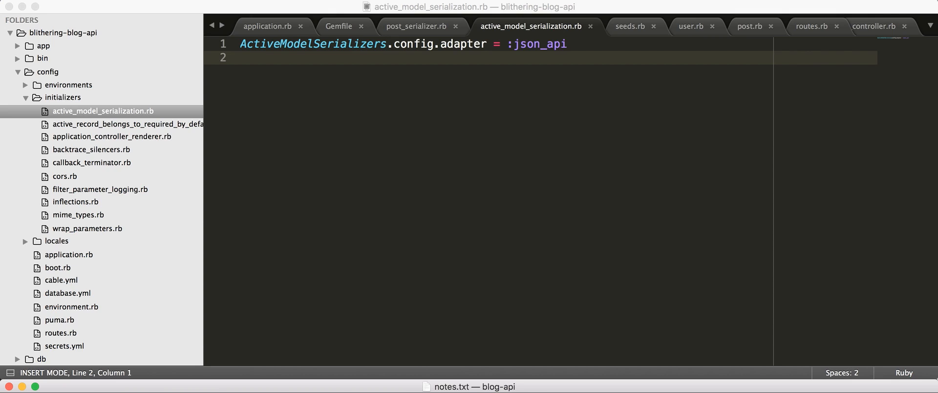
mouse_move(393, 278)
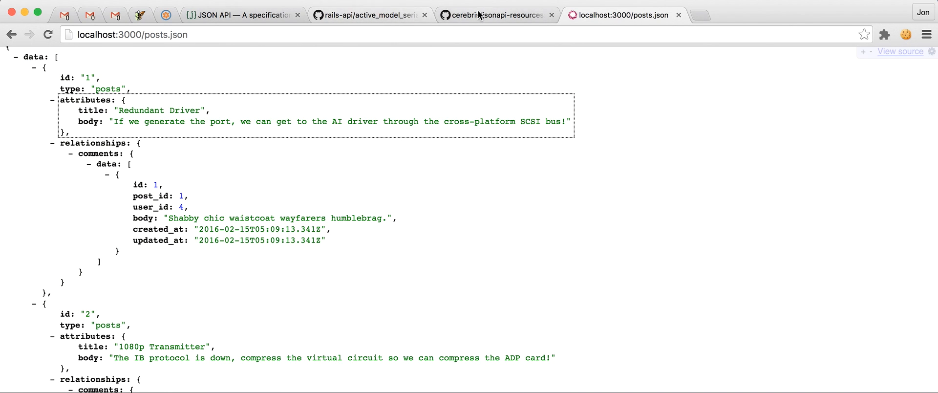
click(496, 15)
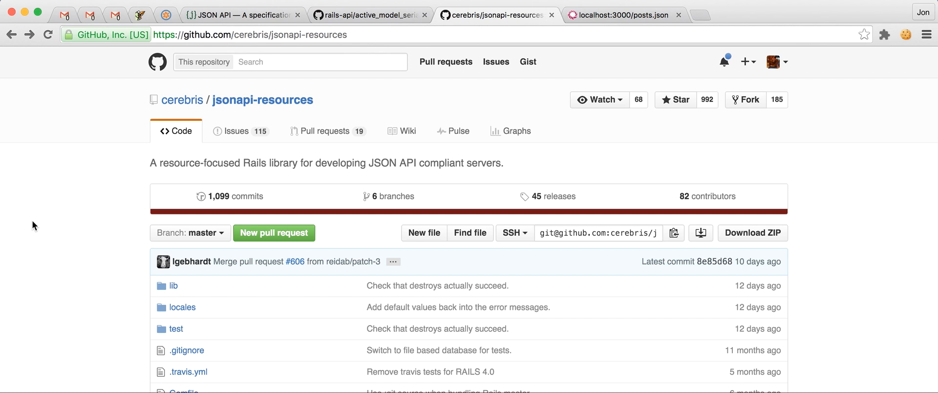
Scroll the jsonapi-resources page down to its README
scroll(down, 3)
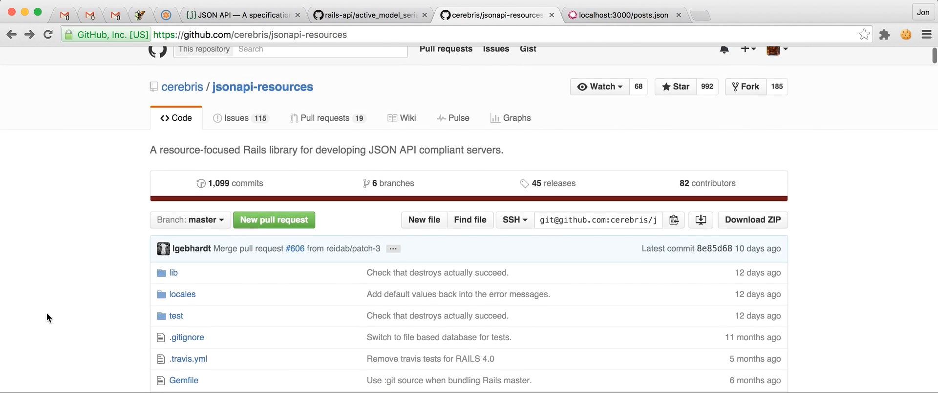
scroll(down, 3)
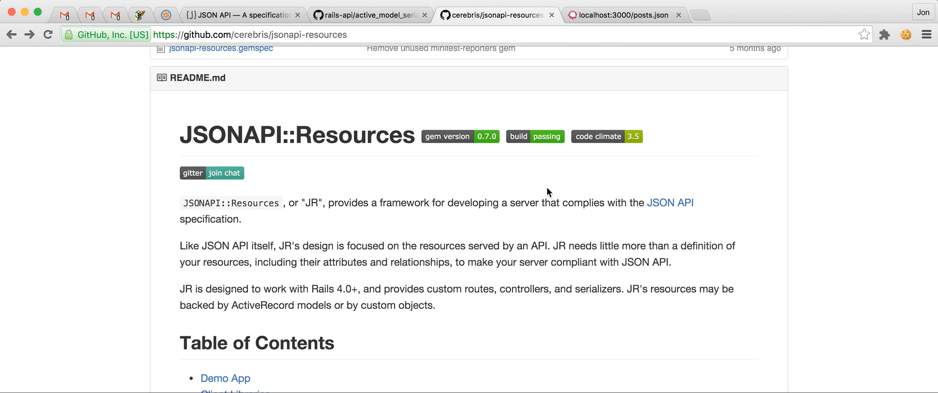
mouse_move(169, 308)
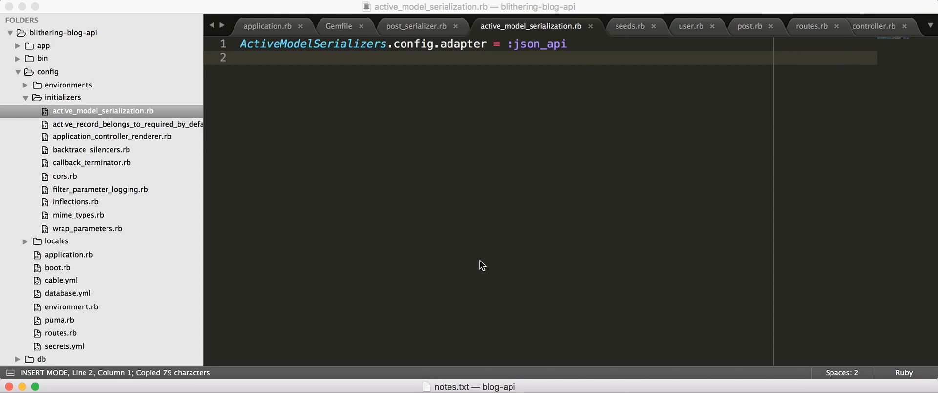
Delete the serialization initializer and add jsonapi-resources (rails5 branch) to the Gemfile
right_click(103, 111)
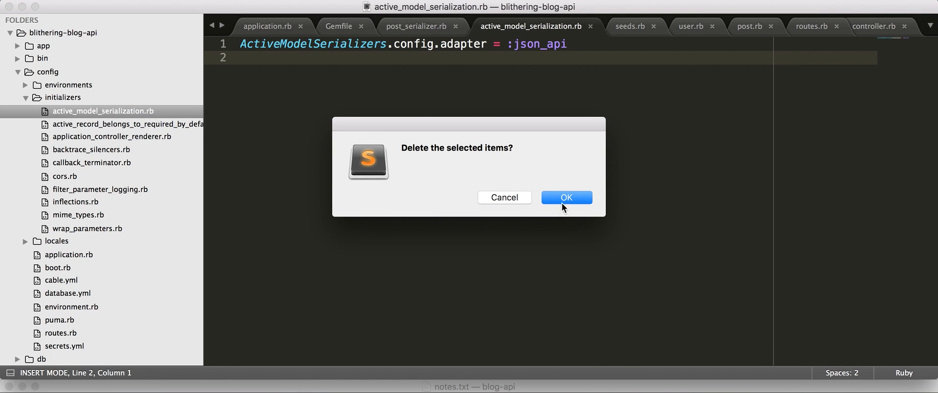
click(566, 197)
text(gemf)
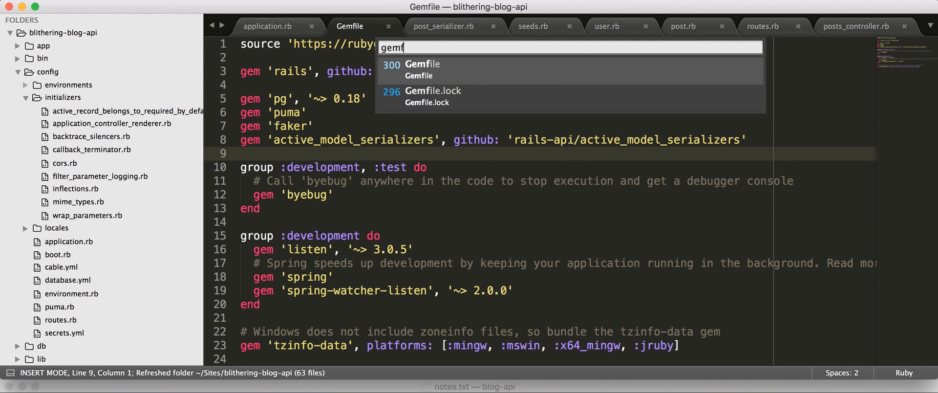
key(escape)
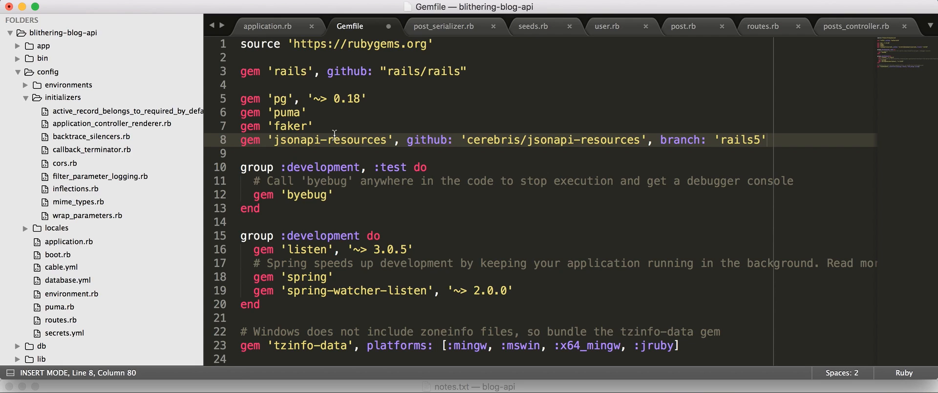
key(cmd+s)
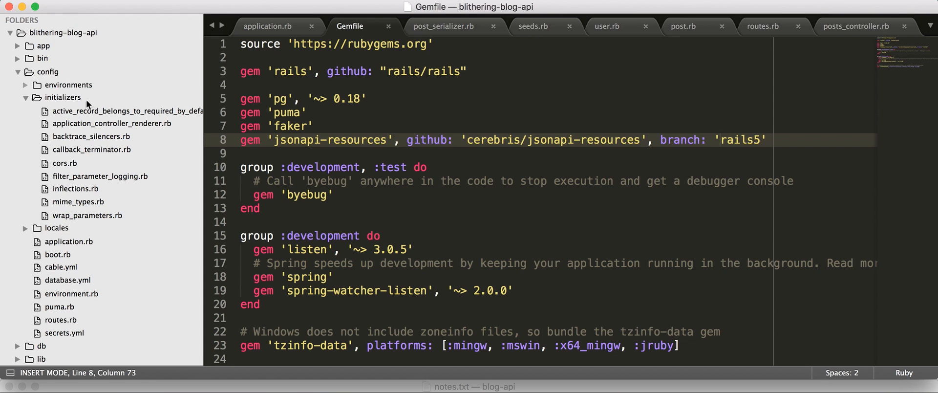
Remove the serializers folder and run bundle to install the gem
click(63, 96)
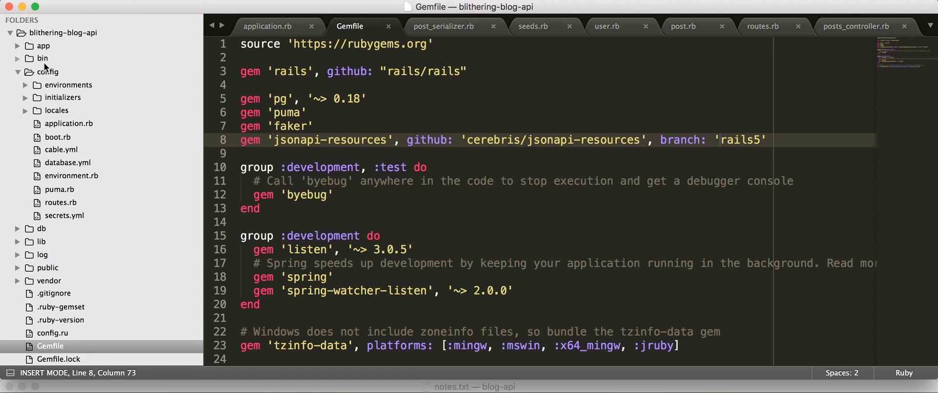
click(43, 46)
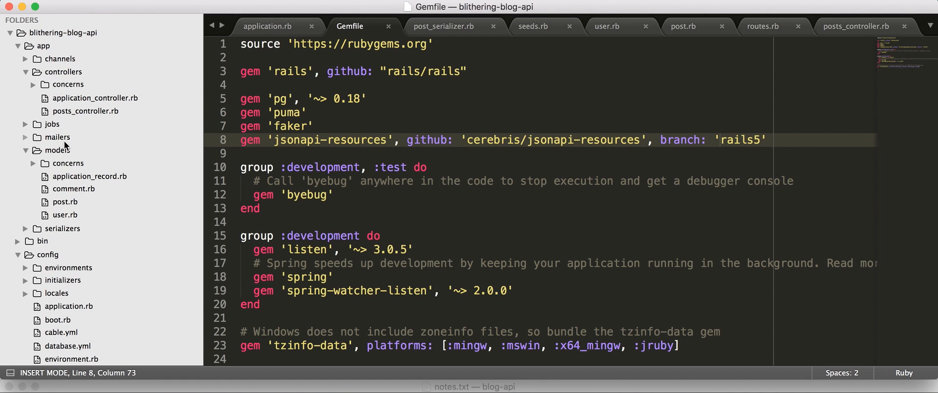
right_click(62, 227)
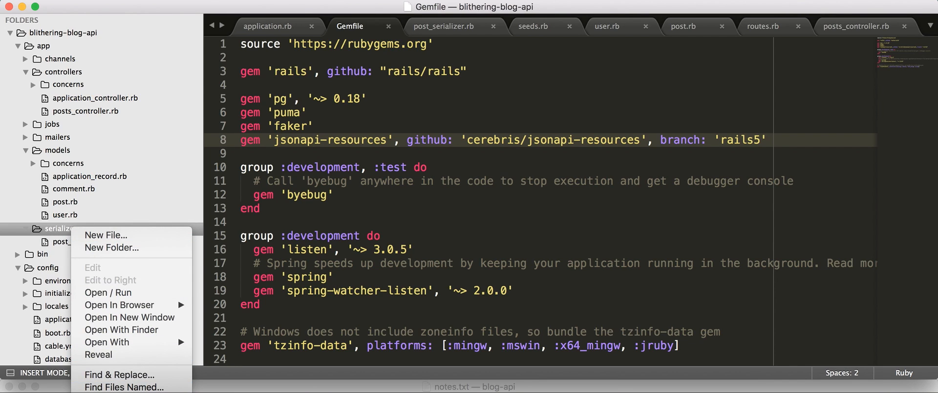
mouse_move(123, 386)
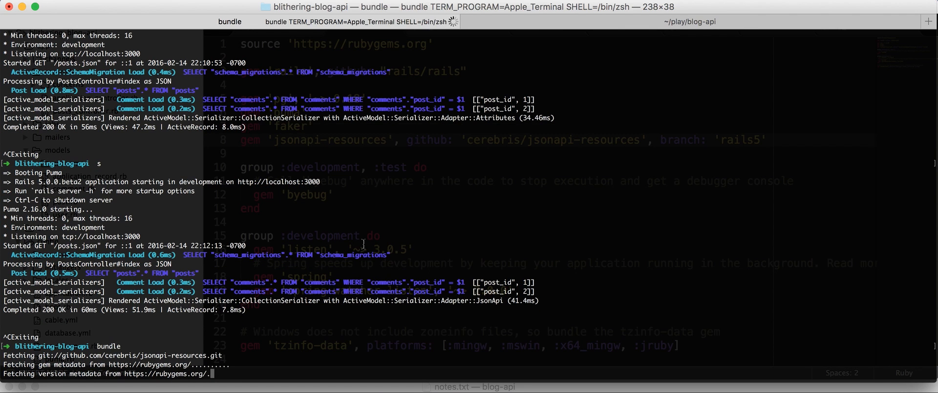
key(cmd+tab)
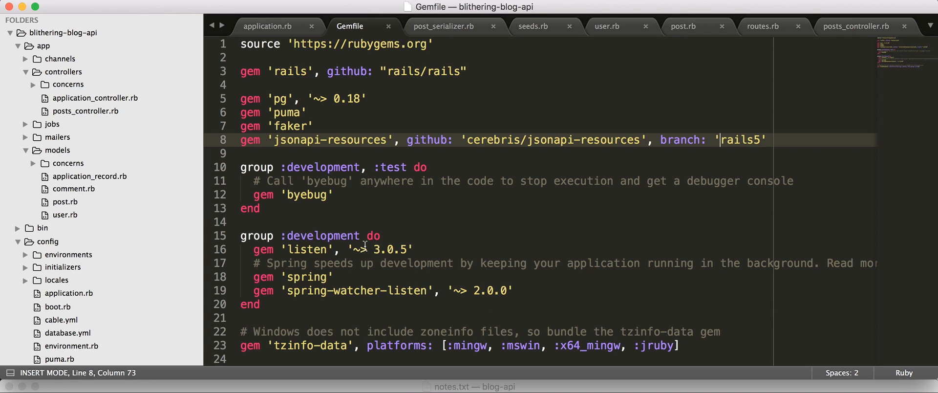
Bring up user.rb and routes.rb in the editor
click(607, 26)
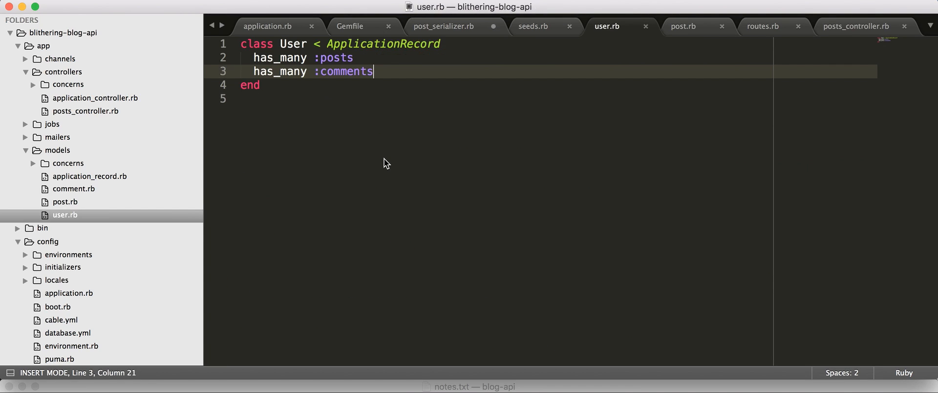
click(762, 27)
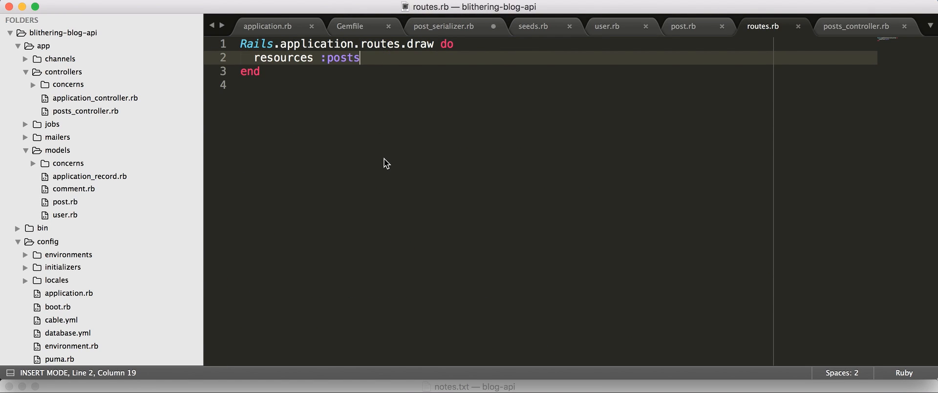
key(cmd+p)
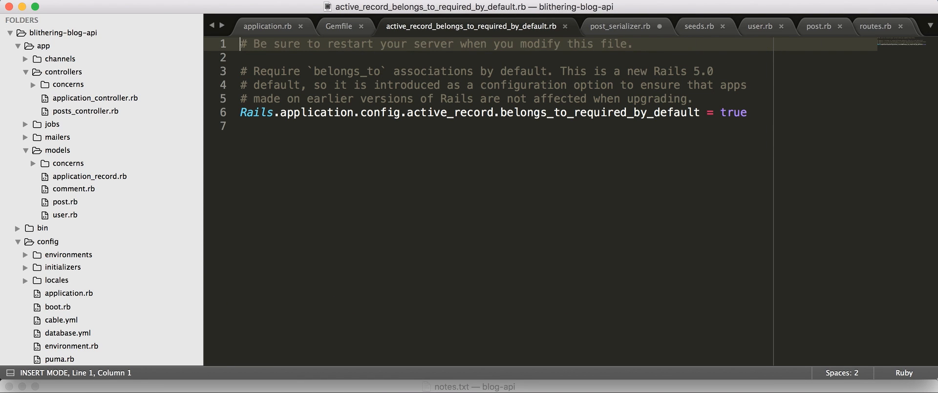
Change resources :posts to jsonapi_resources :posts in routes.rb and save
text(resources :posts)
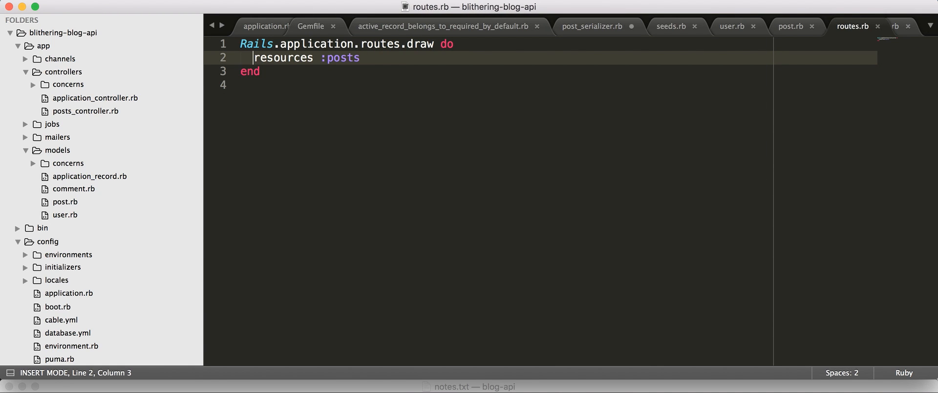
text(jsonapi_)
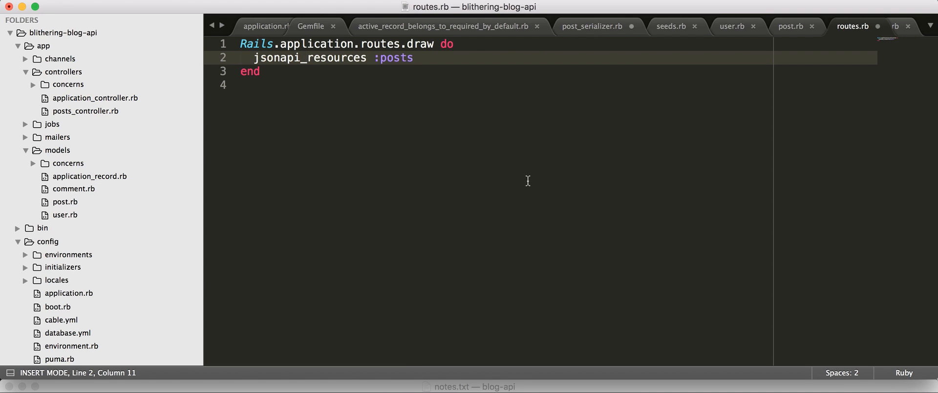
key(cmd+s)
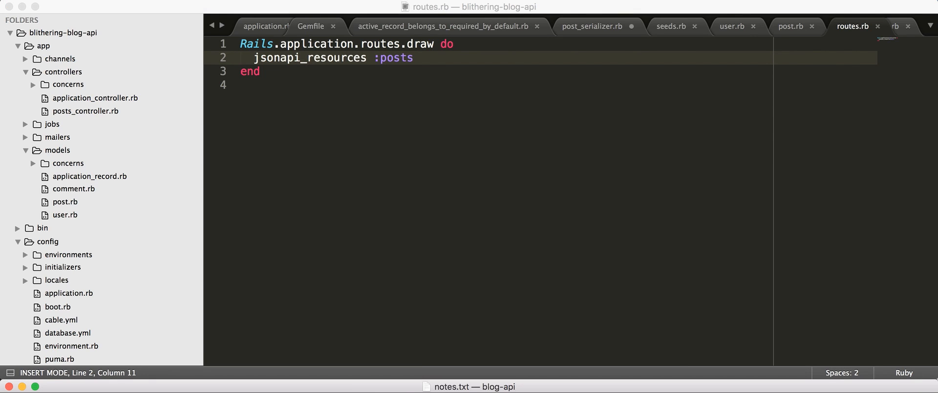
key(cmd+c)
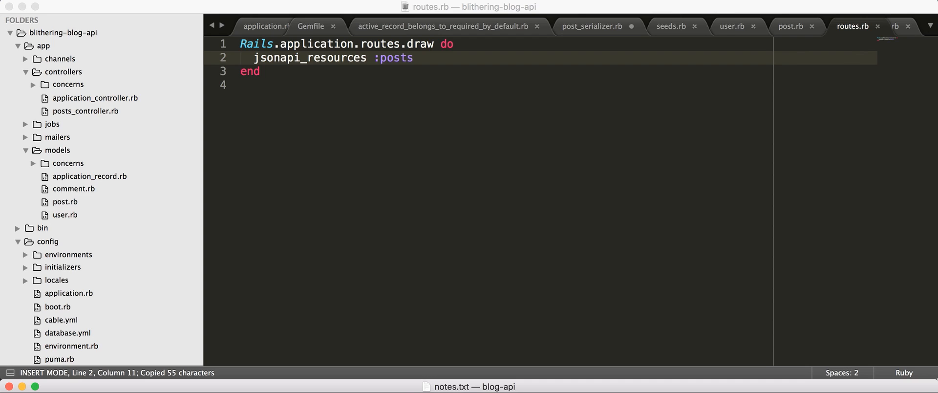
mouse_move(537, 246)
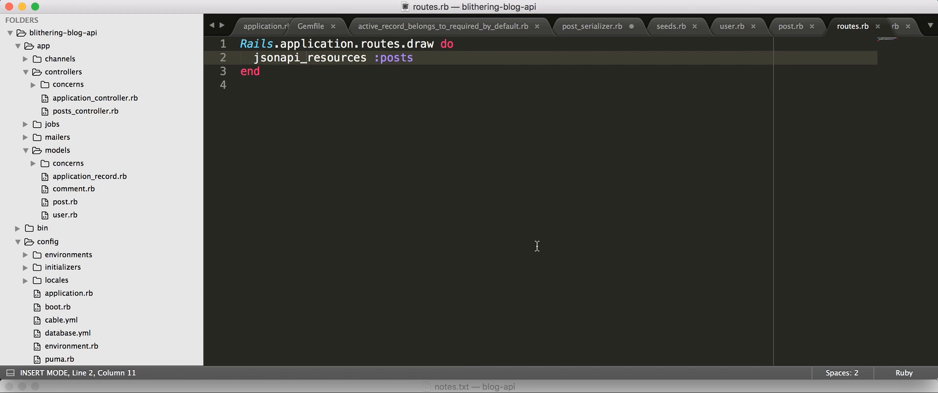
mouse_move(104, 99)
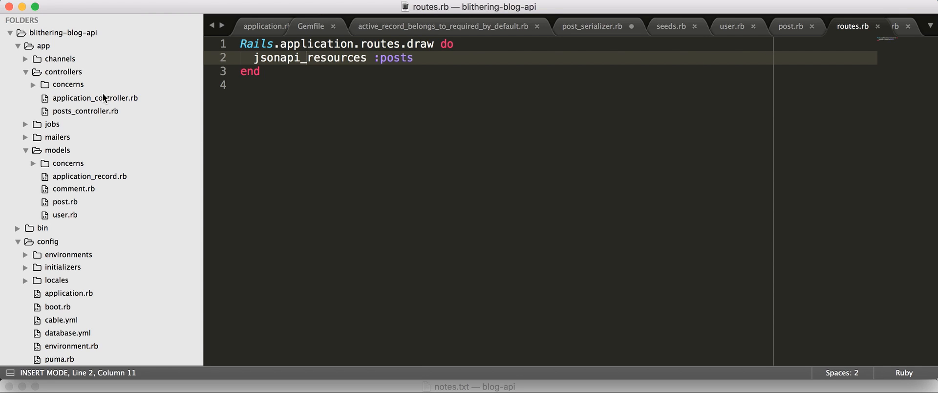
click(86, 110)
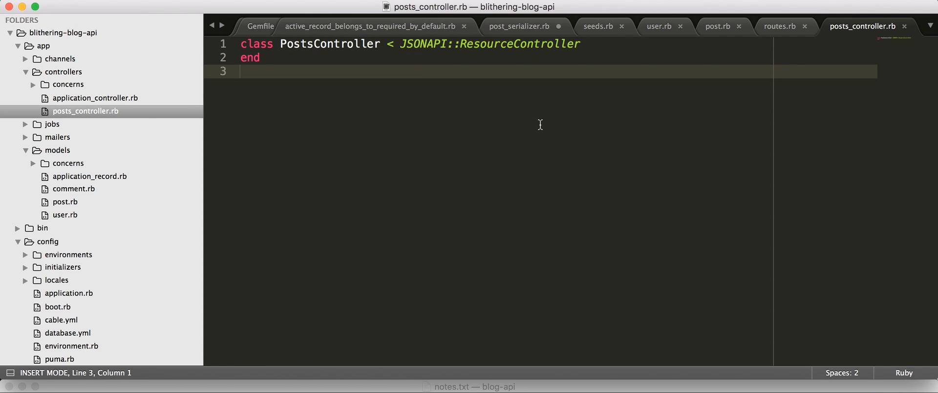
Save PostsController as a JSONAPI::ResourceController subclass
key(cmd+s)
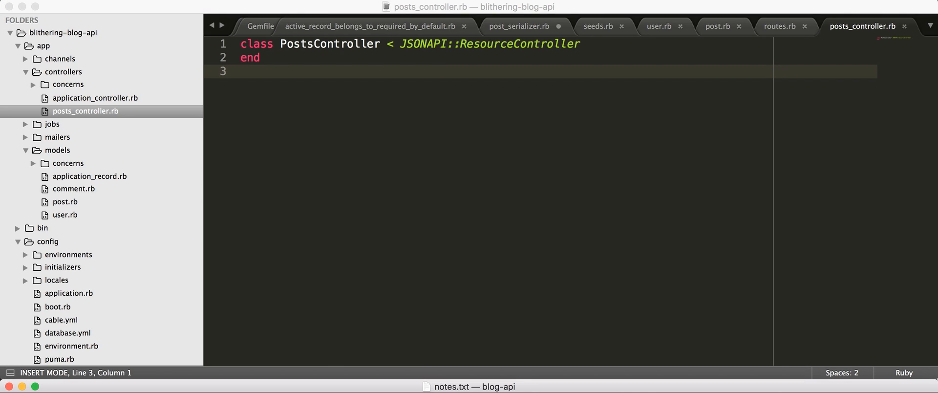
key(cmd+tab)
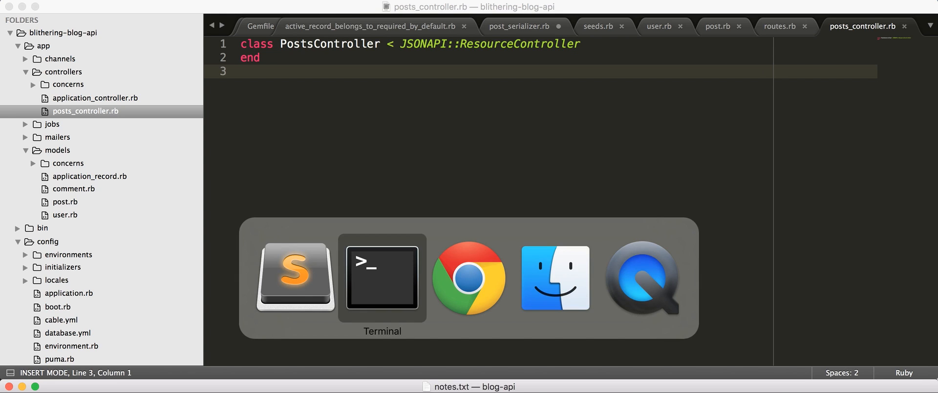
Reload localhost:3000/posts.json in Chrome, which reports the page unavailable
click(468, 278)
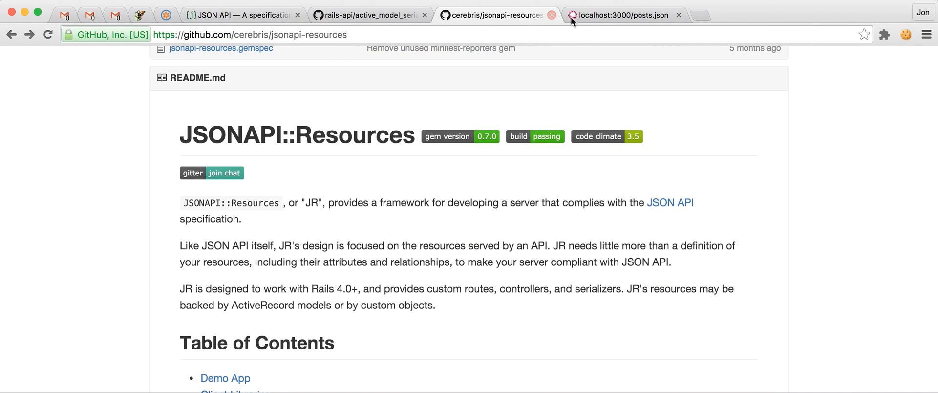
click(622, 14)
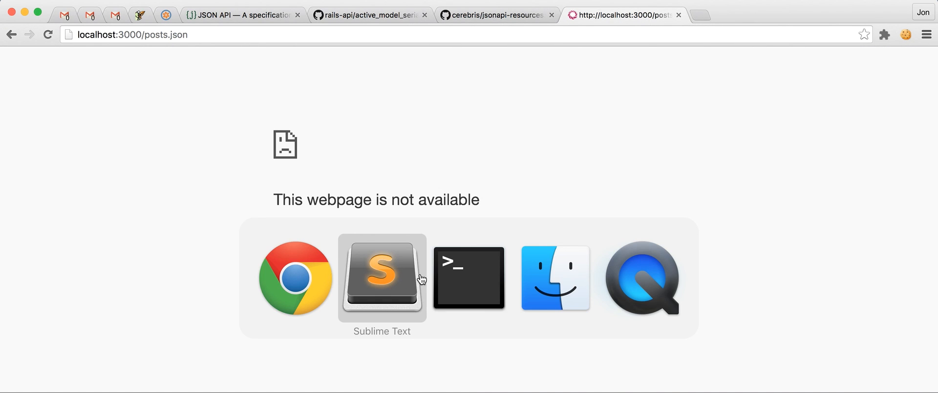
click(381, 277)
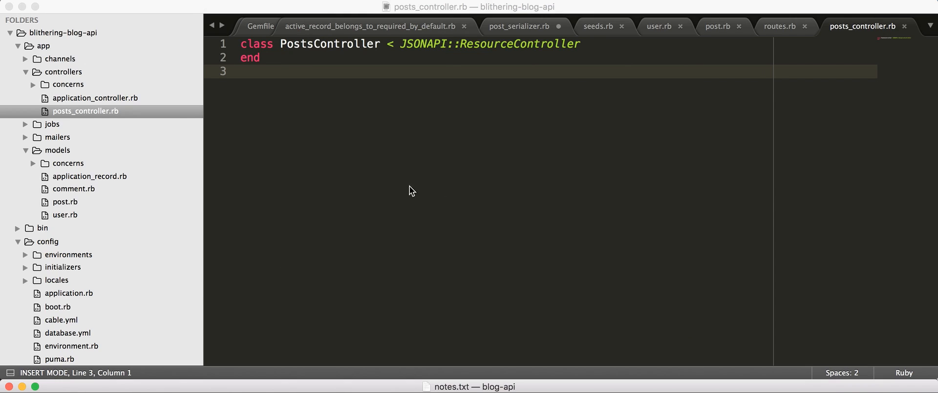
mouse_move(82, 120)
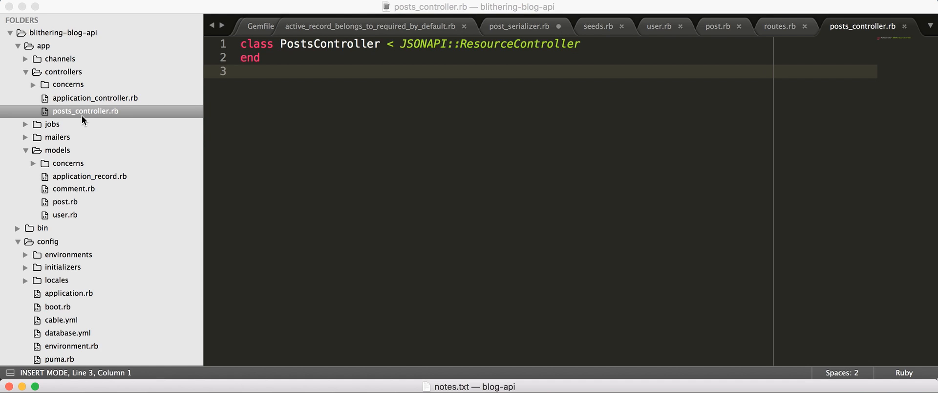
mouse_move(73, 148)
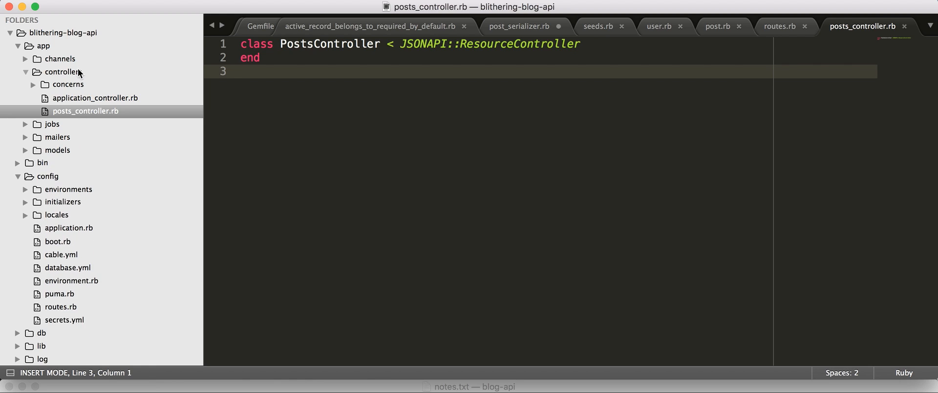
Create app/resources/post_resource.rb defining PostResource
right_click(43, 46)
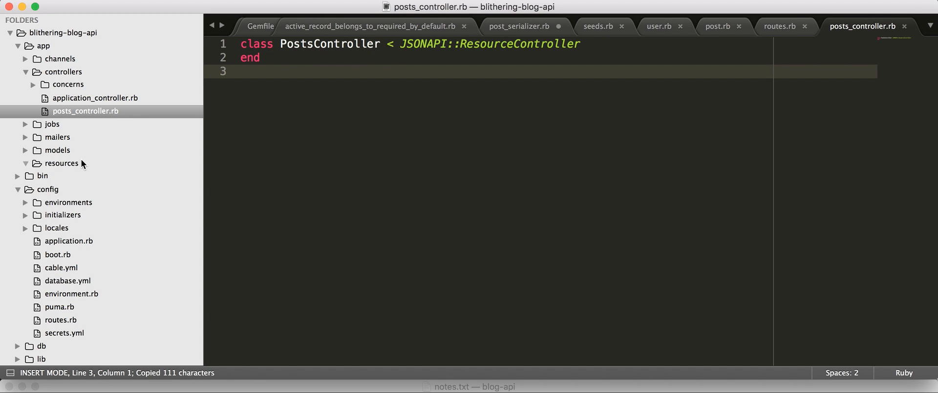
text(npo)
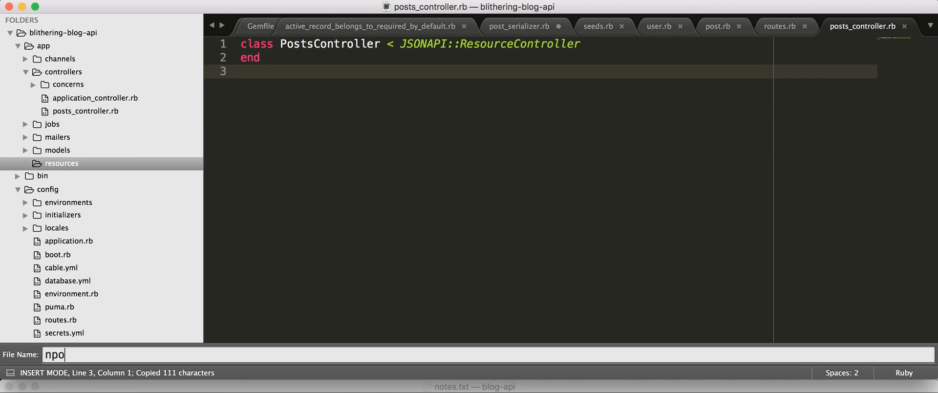
text(post_resource)
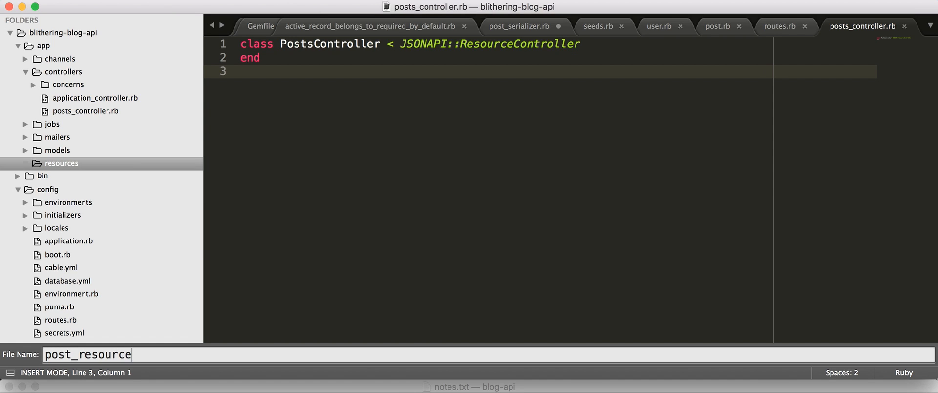
key(enter)
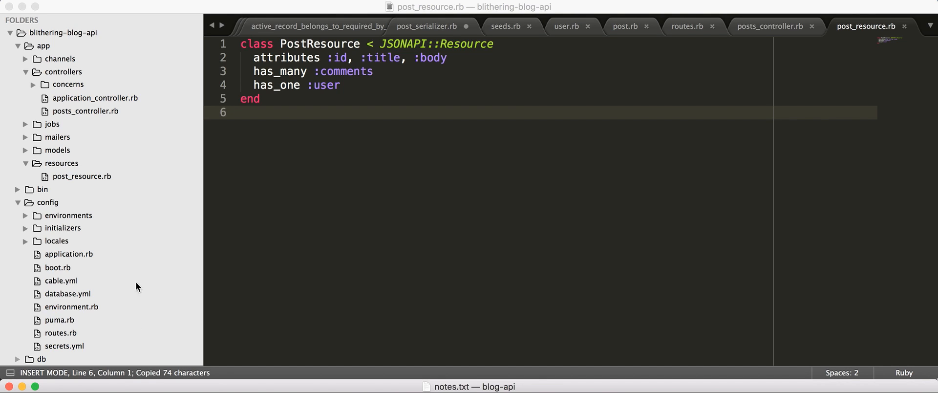
Create comment_resource.rb in app/resources defining CommentResource with attributes :user_id, :post_id, :body
right_click(60, 163)
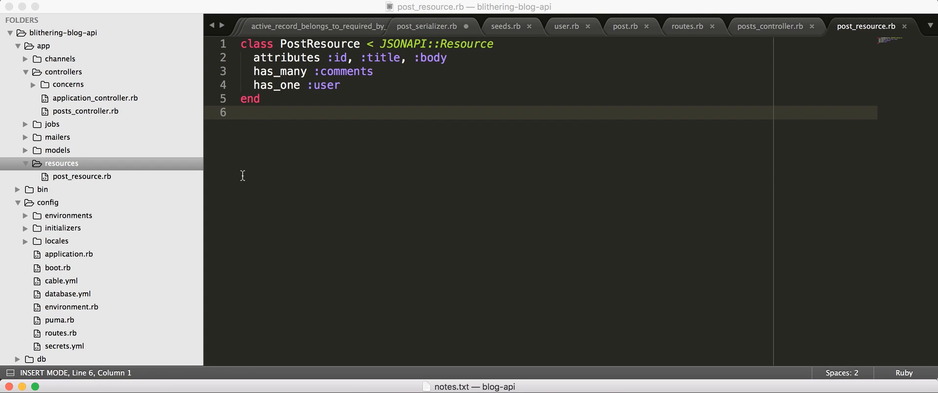
right_click(61, 163)
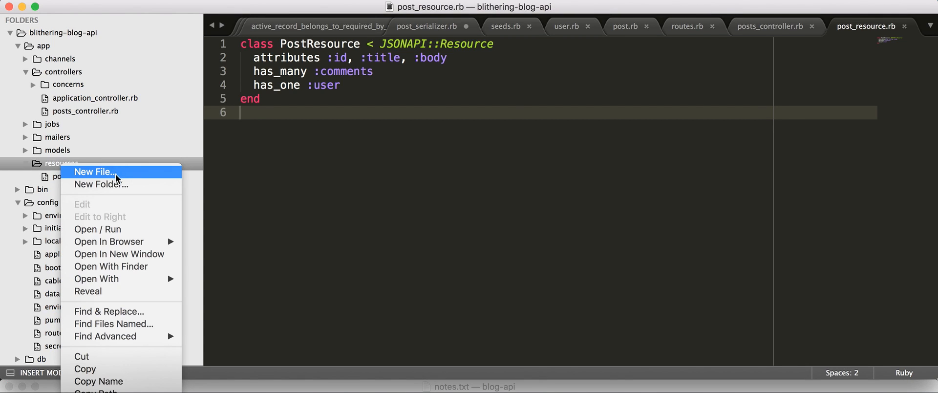
click(93, 172)
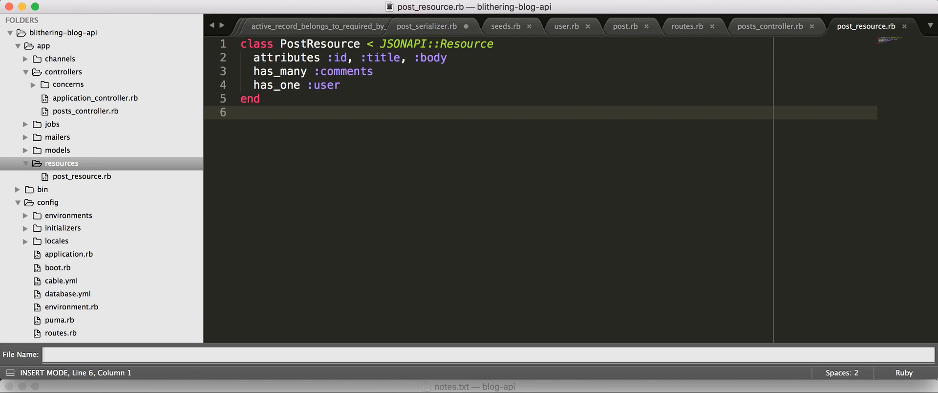
text(comment_resou)
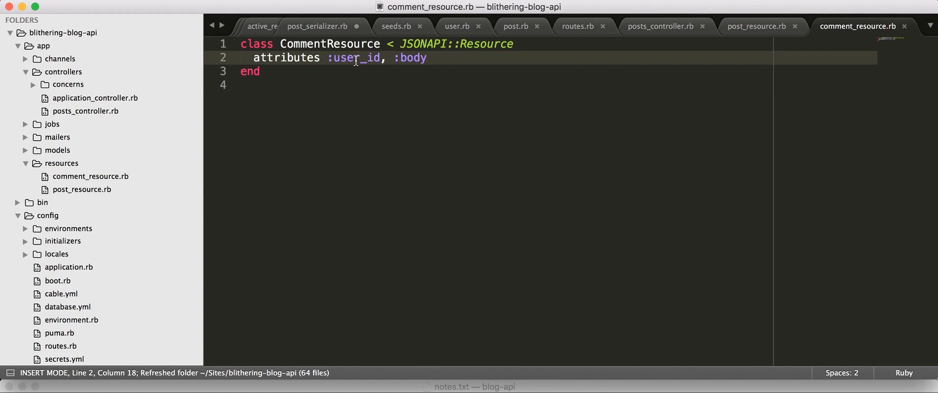
text(:post :)
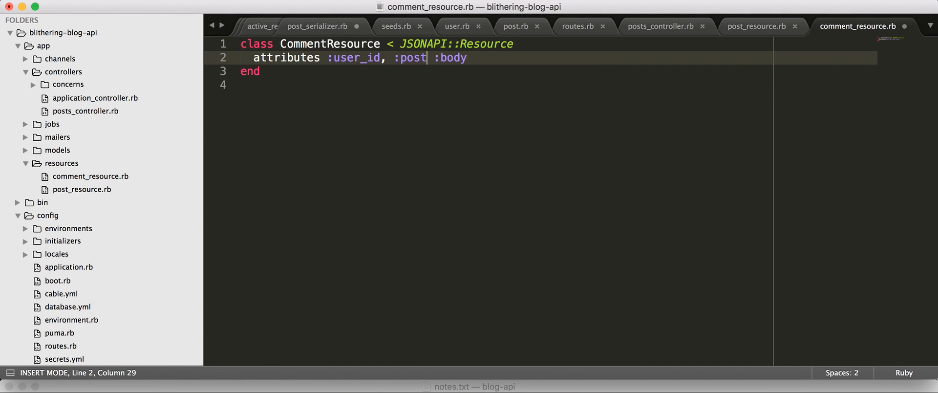
text(_id,)
text(user_resource)
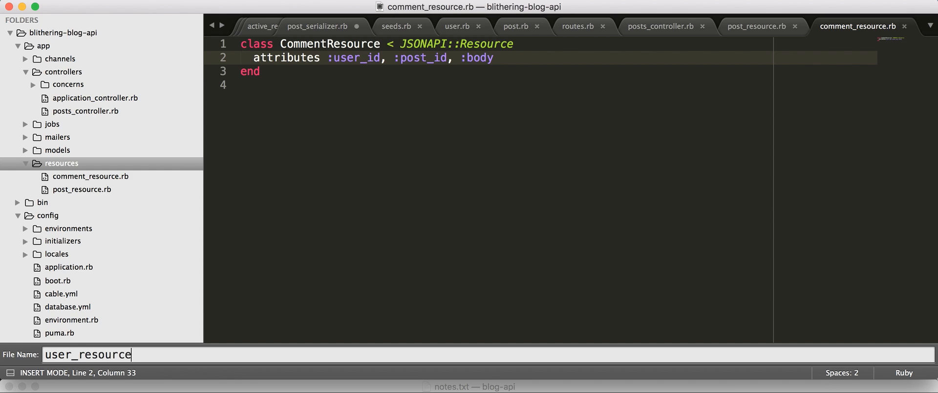
Create user_resource.rb with attributes :id, :name placed above the has_many lines, then leave for Terminal
key(enter)
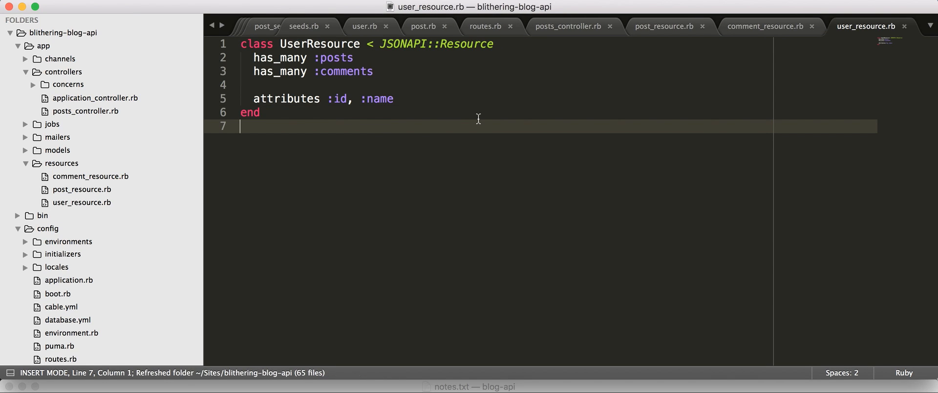
key(cmd+x)
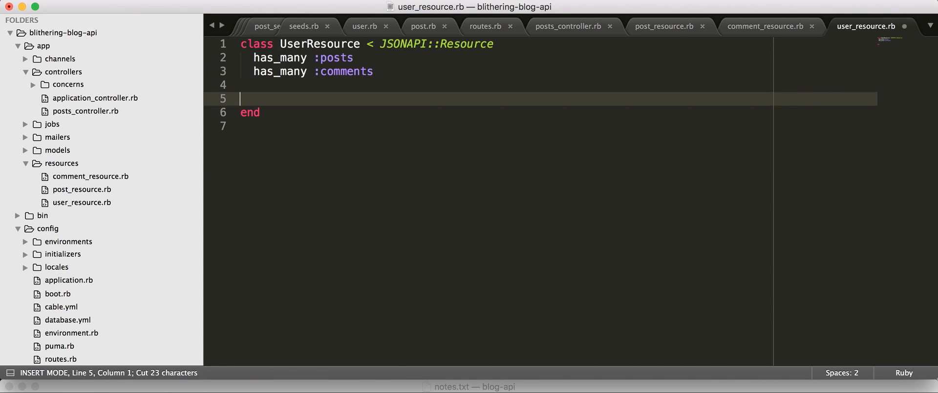
text(attributes :id, :name)
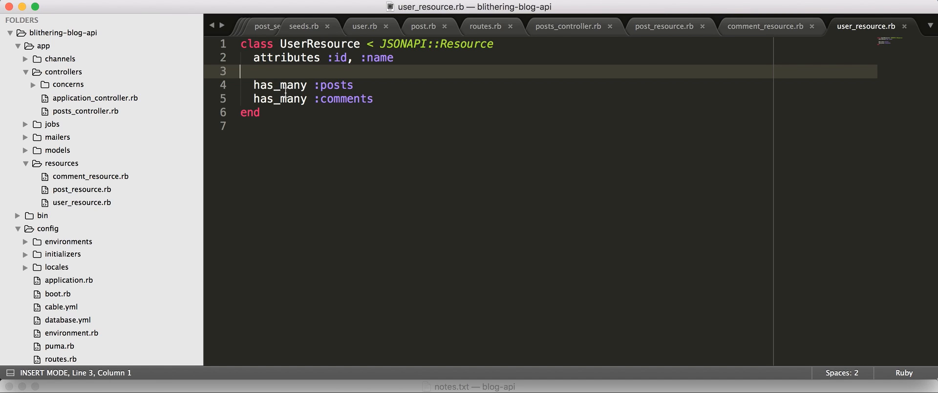
mouse_move(398, 127)
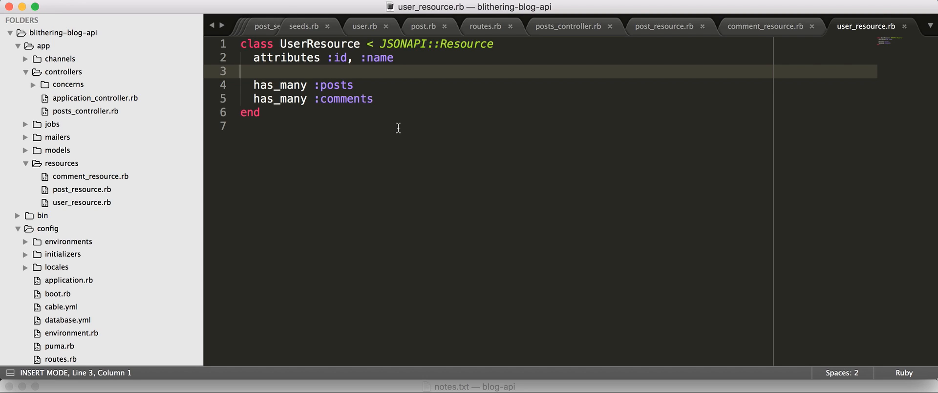
mouse_move(316, 331)
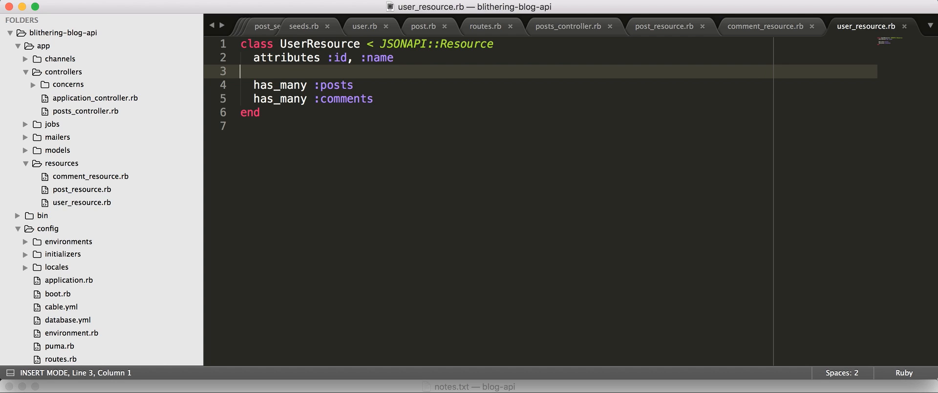
key(Cmd+Tab)
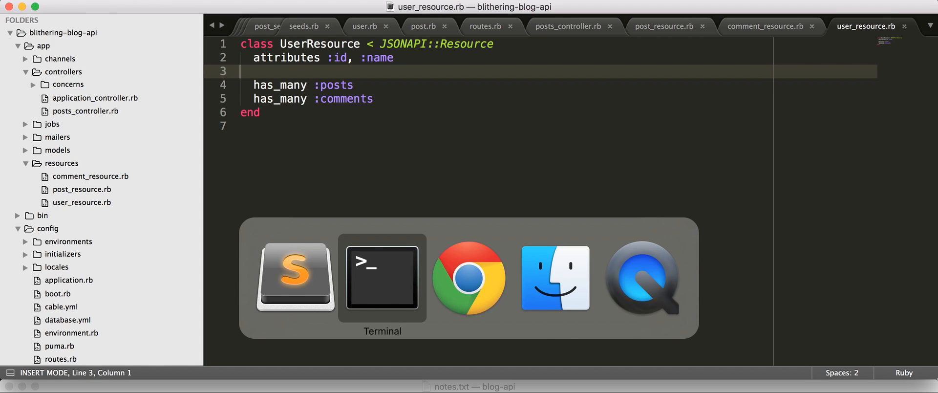
Reload localhost:3000/posts.json in Chrome to see posts as JSON API data with relationships
click(382, 276)
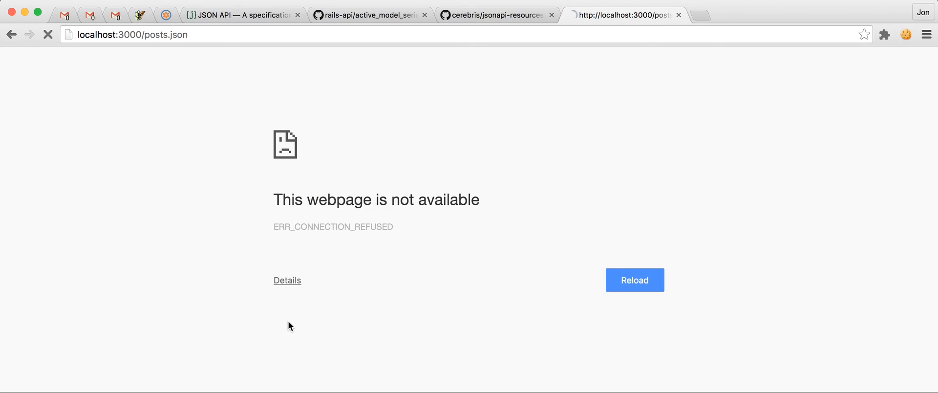
click(634, 280)
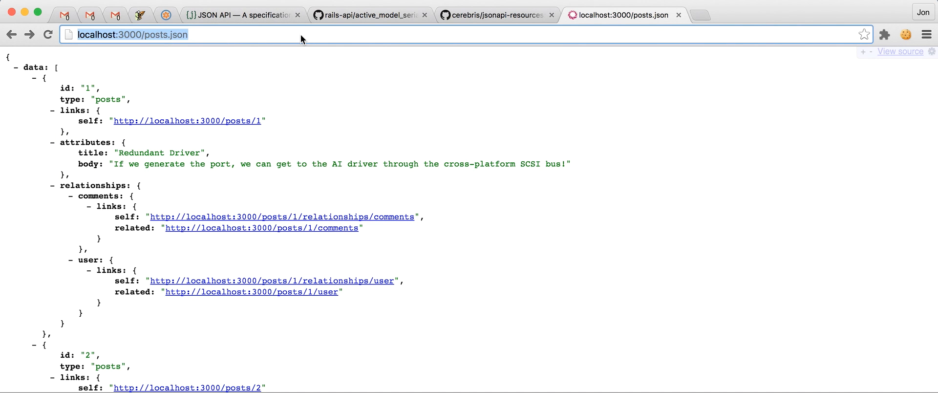
Request posts.json?include=comments and review the comment ids and included comment records
text(?include=comments)
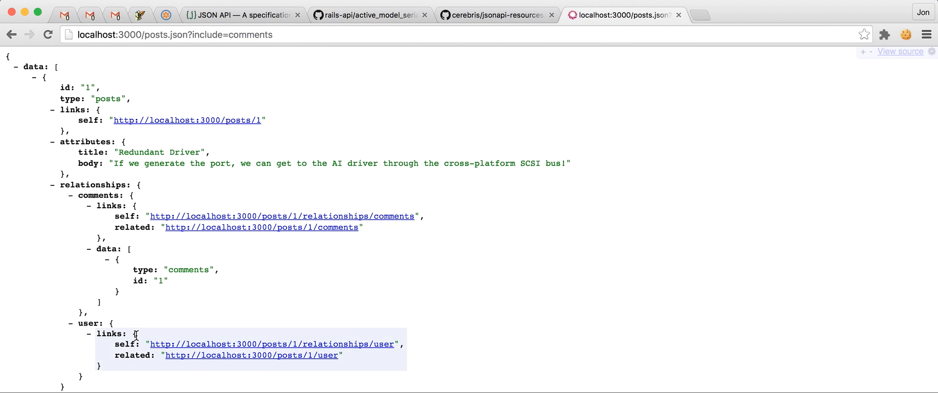
scroll(down, 3)
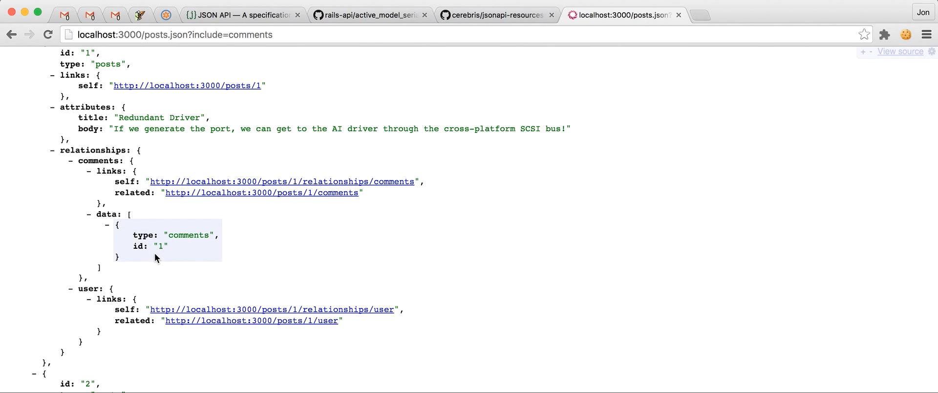
scroll(down, 3)
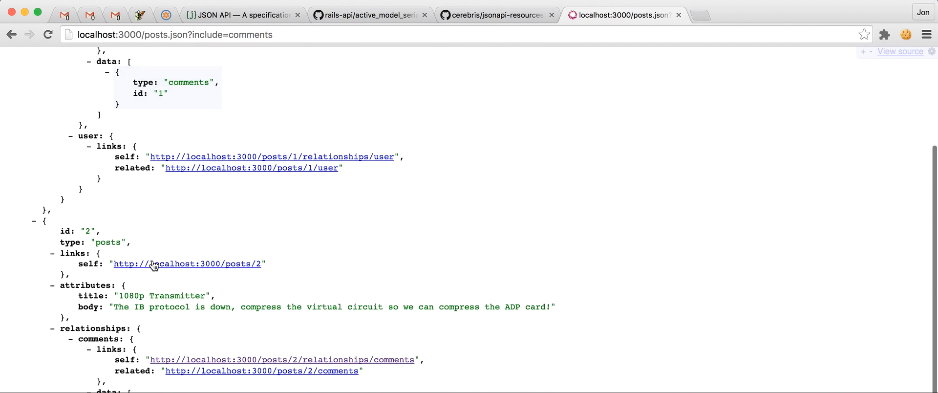
scroll(down, 3)
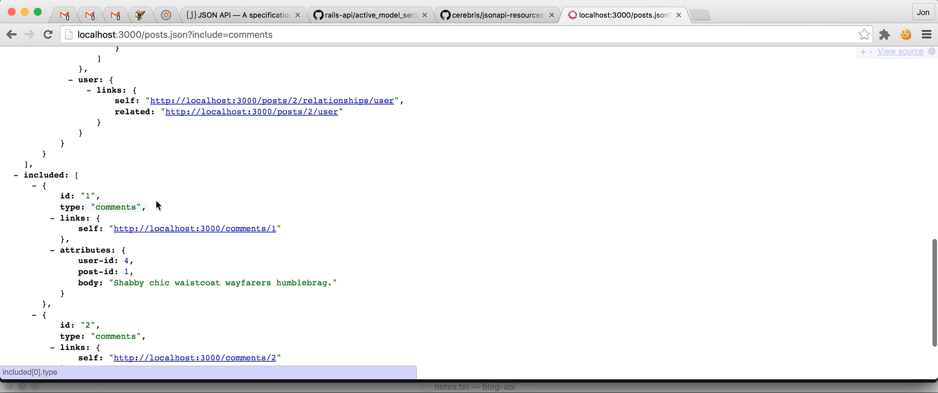
scroll(down, 3)
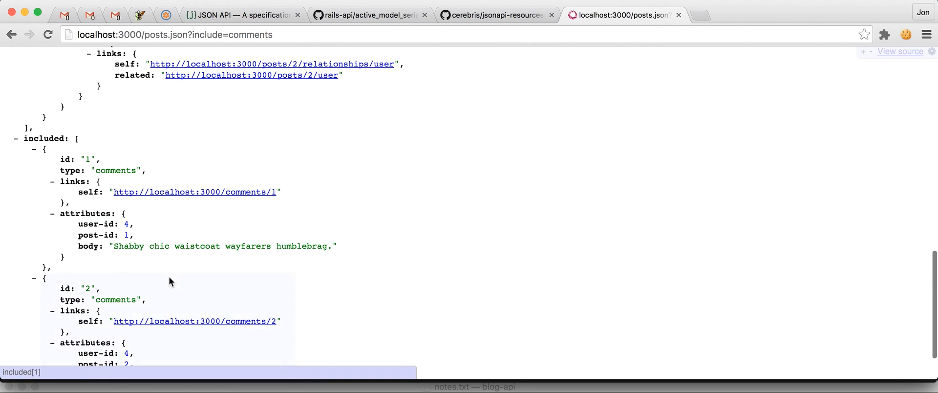
scroll(down, 3)
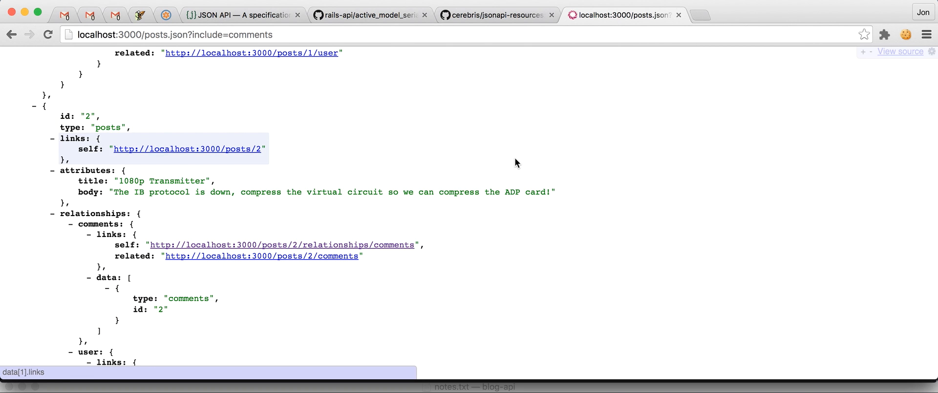
scroll(down, 3)
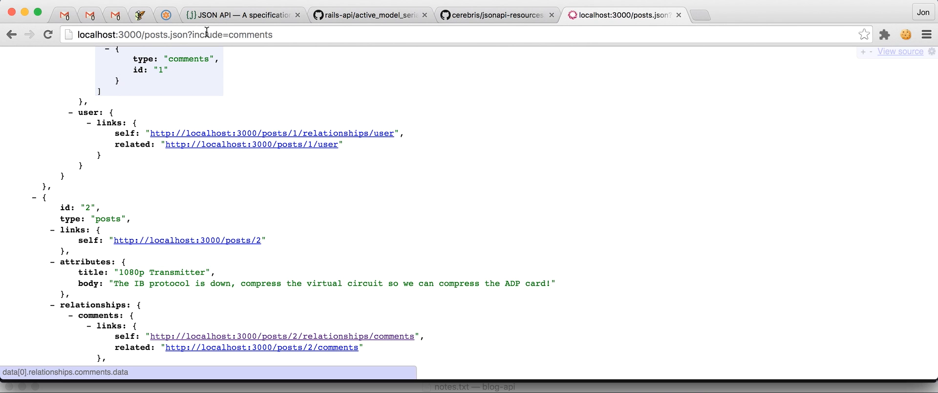
mouse_move(288, 53)
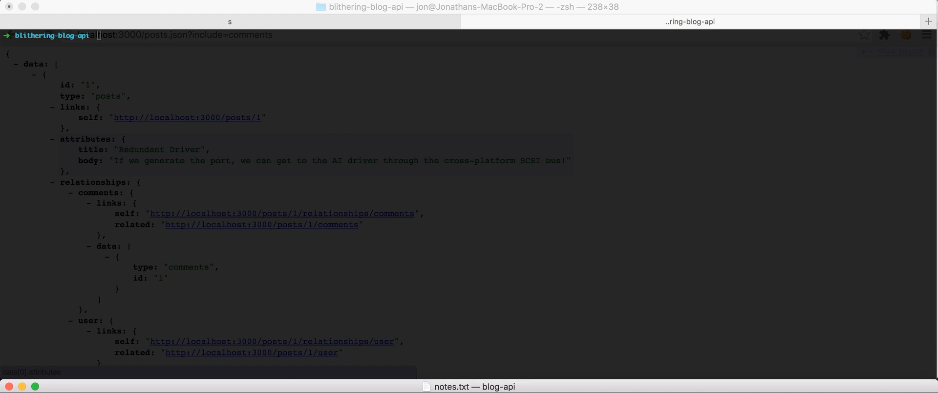
mouse_move(253, 321)
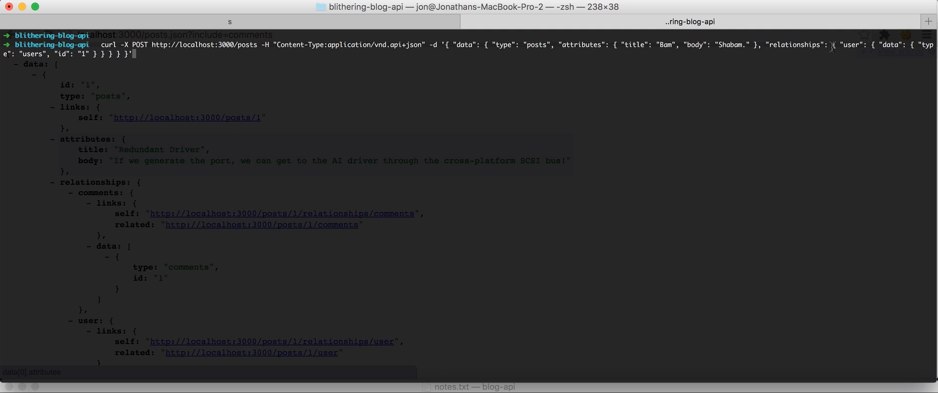
mouse_move(399, 113)
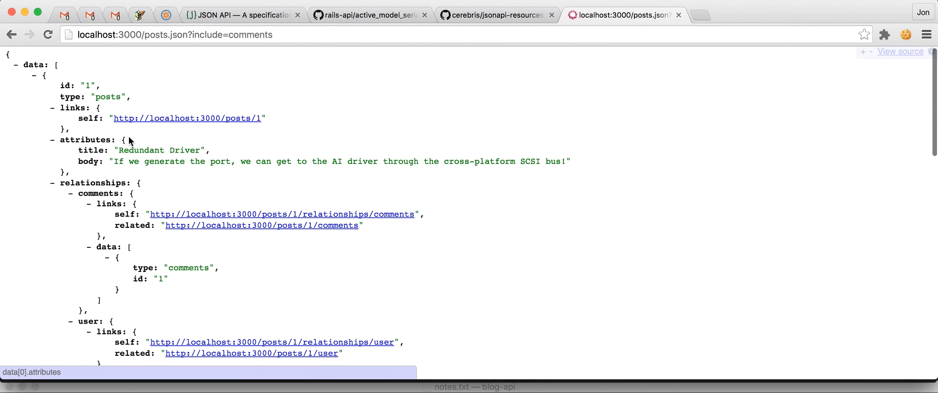
Scroll the reloaded posts JSON down to post 3, titled Bam with body Shabam
scroll(down, 3)
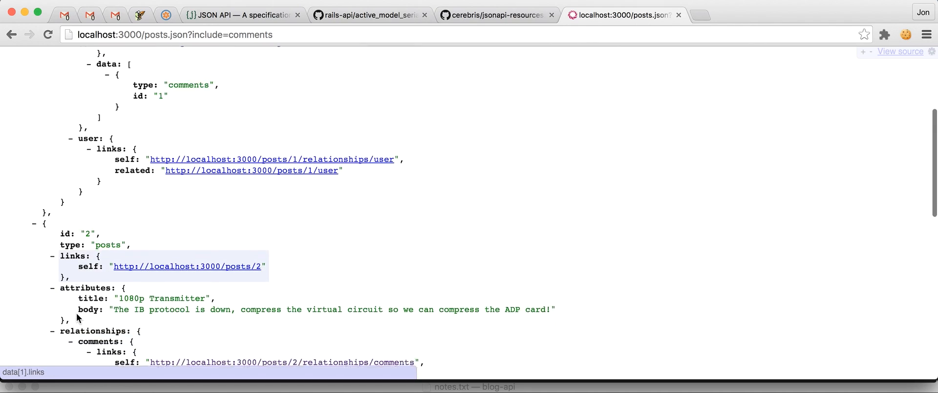
scroll(down, 3)
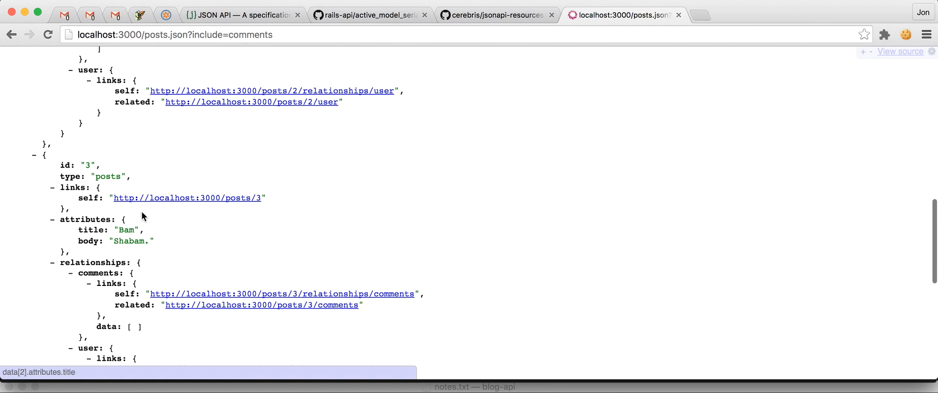
scroll(down, 3)
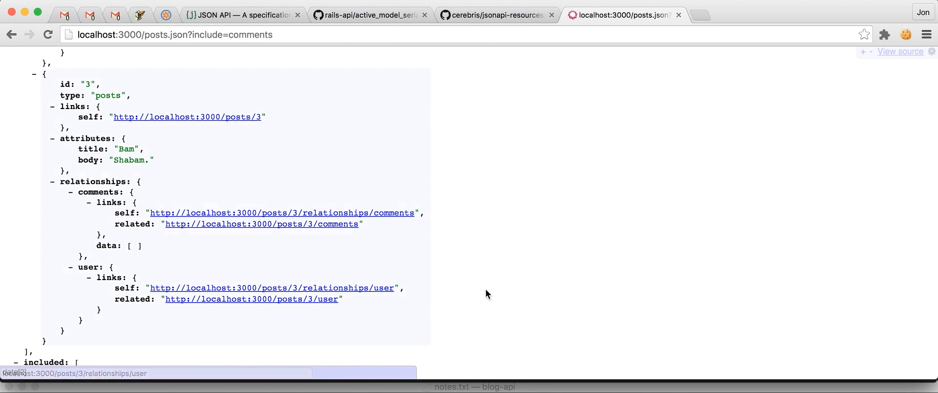